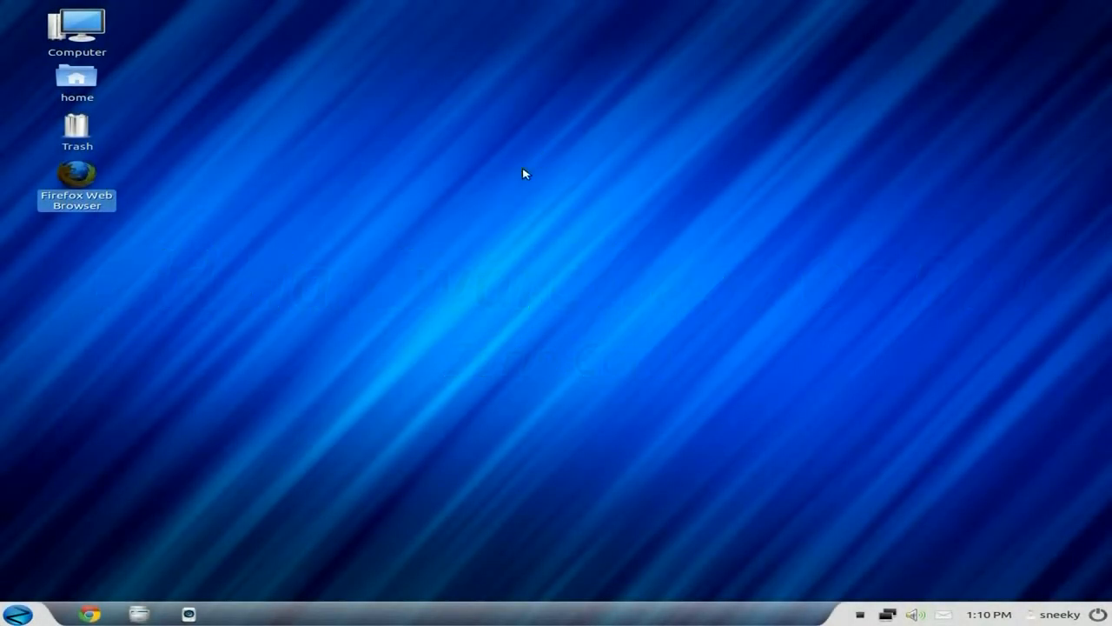
mouse_move(496, 254)
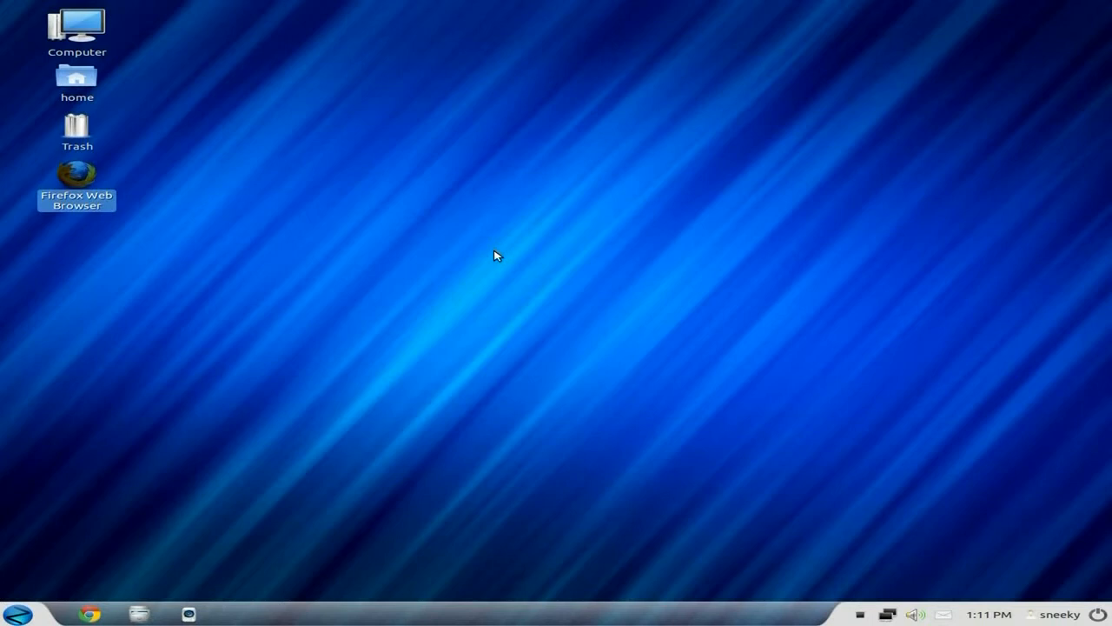
mouse_move(677, 212)
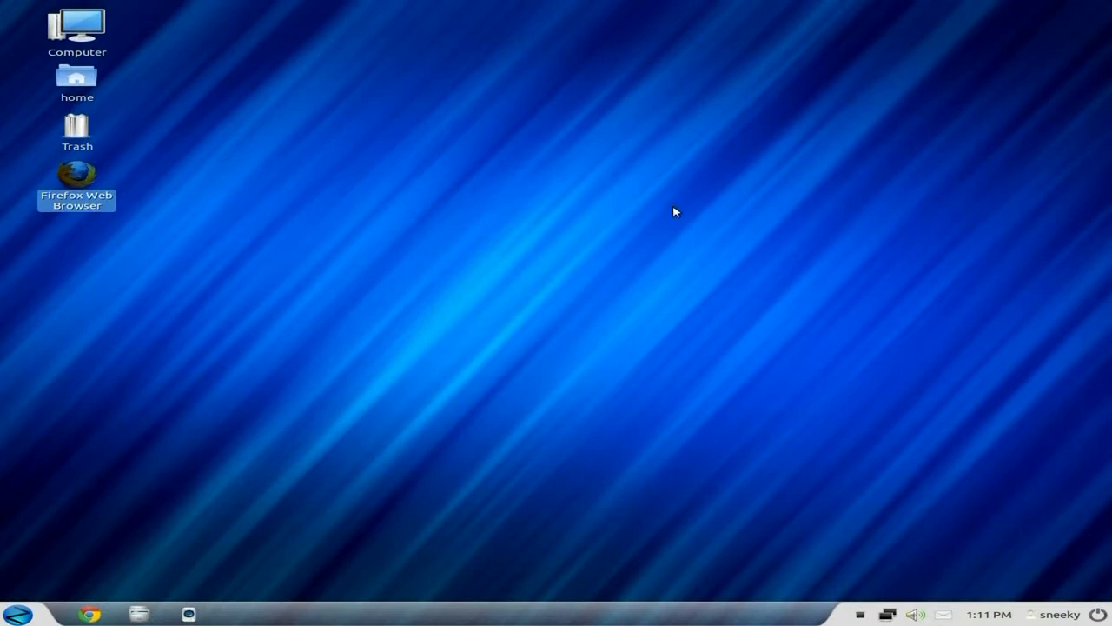
mouse_move(667, 219)
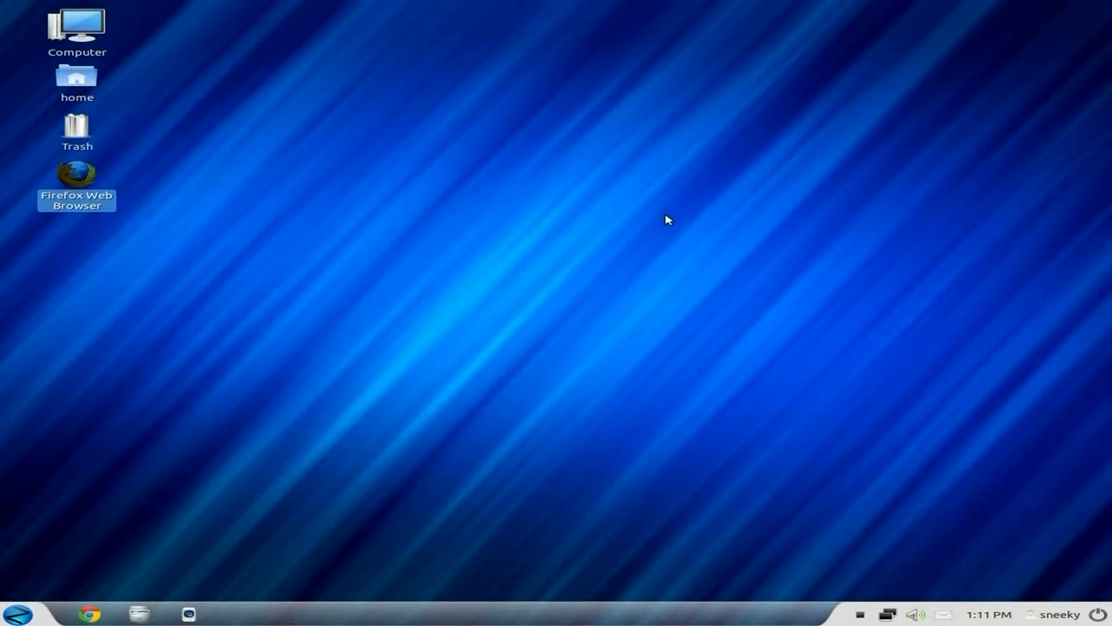
mouse_move(657, 224)
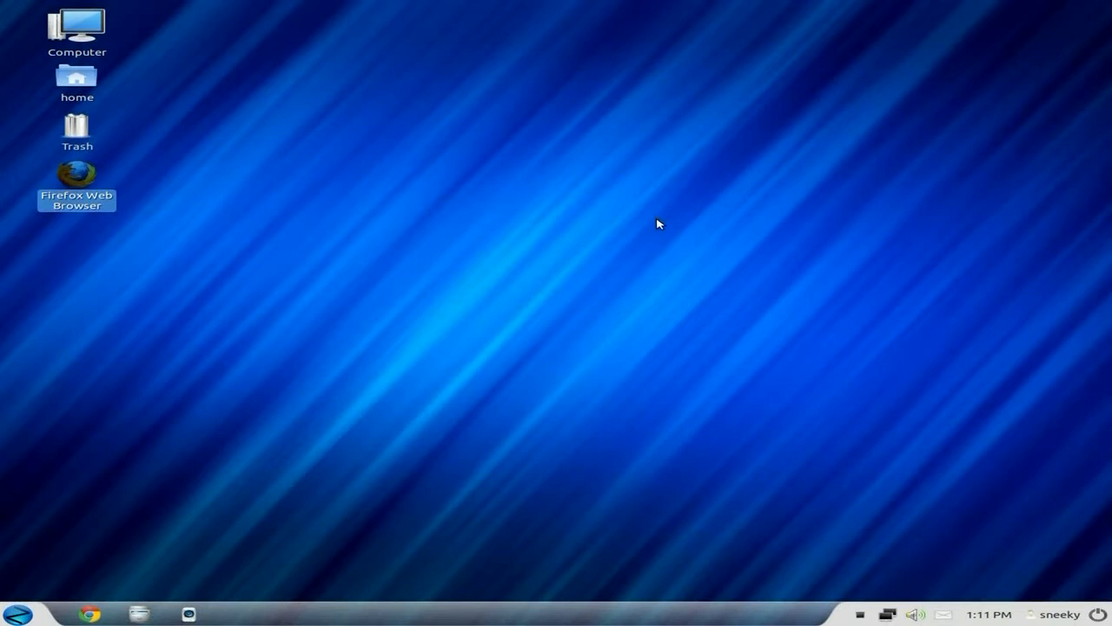
mouse_move(605, 243)
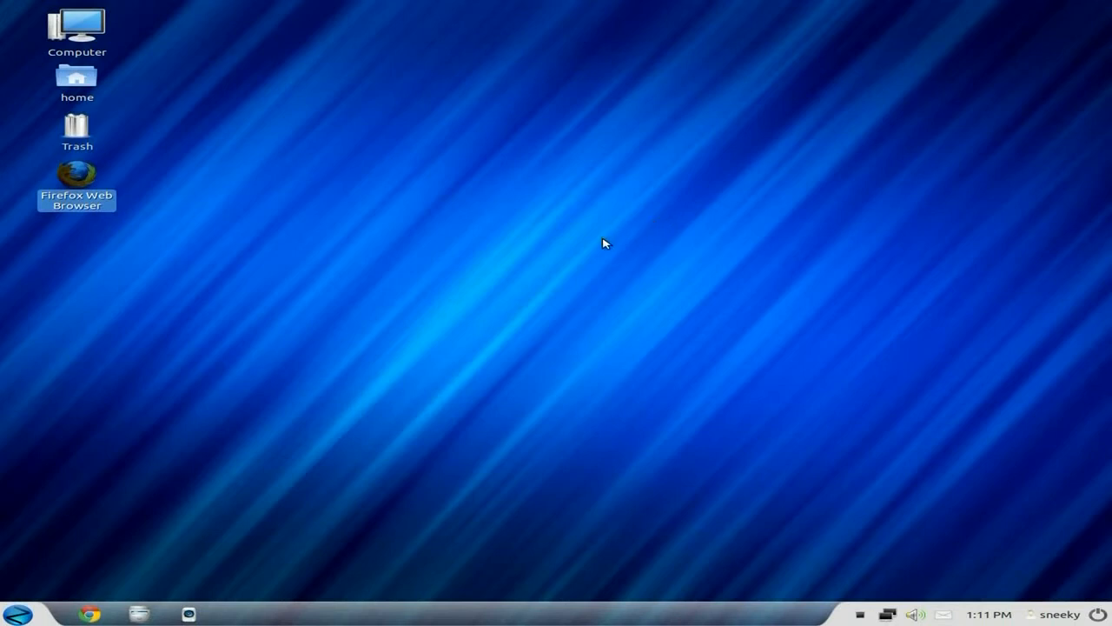
mouse_move(499, 230)
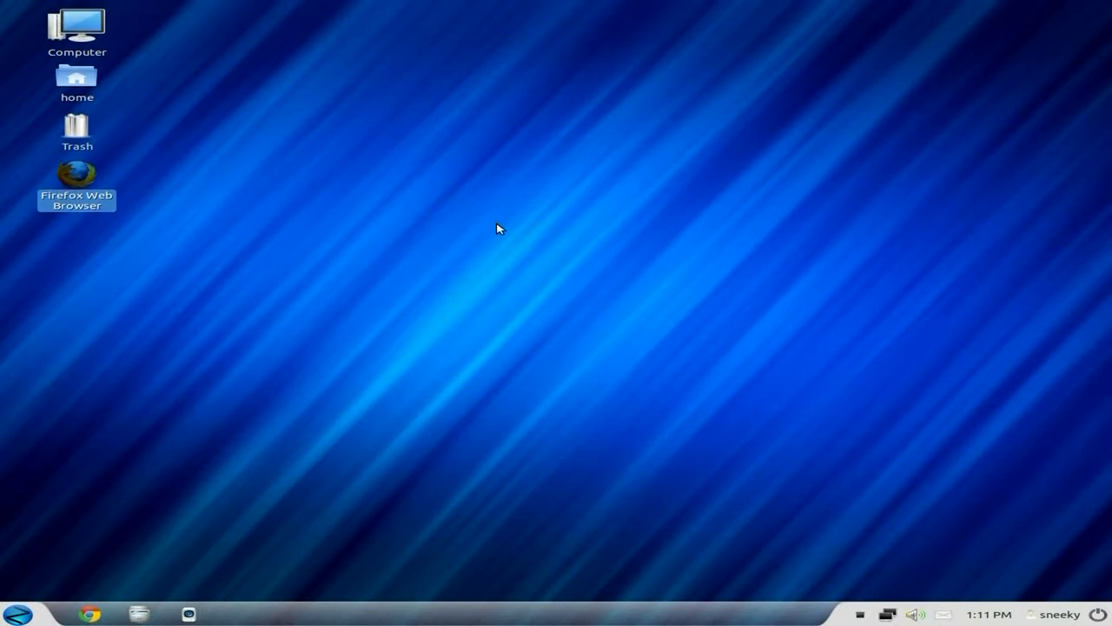
mouse_move(399, 224)
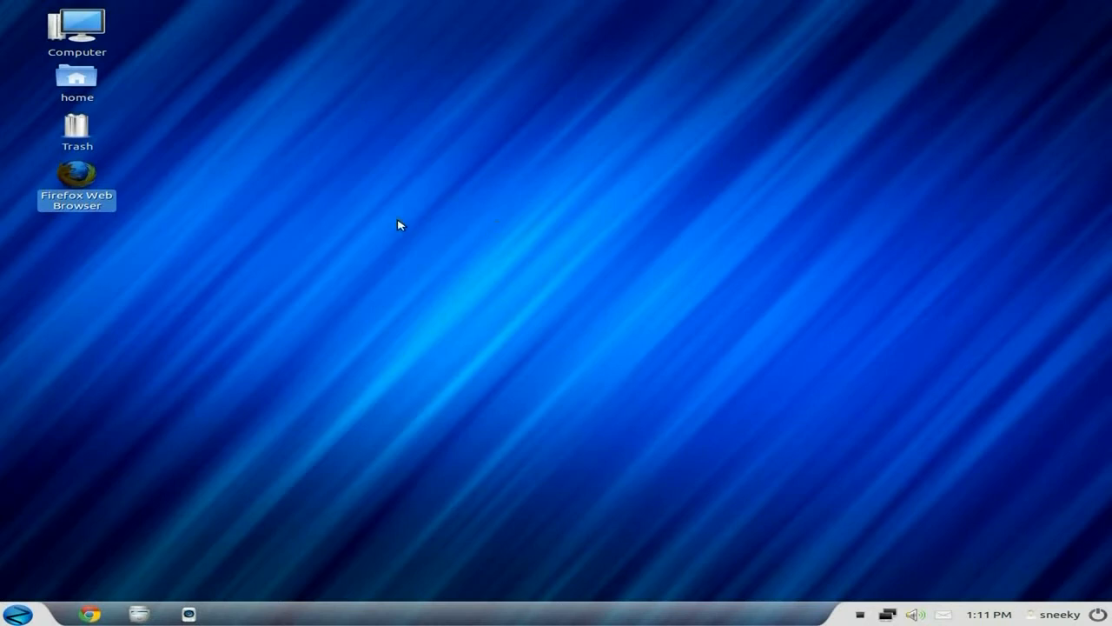
mouse_move(570, 125)
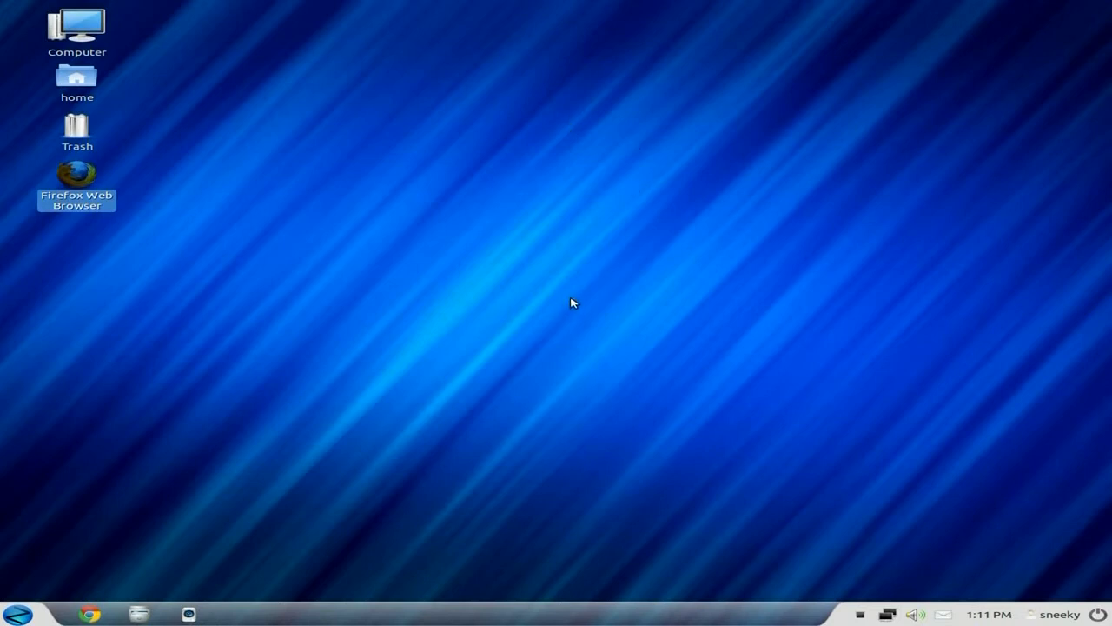
mouse_move(462, 299)
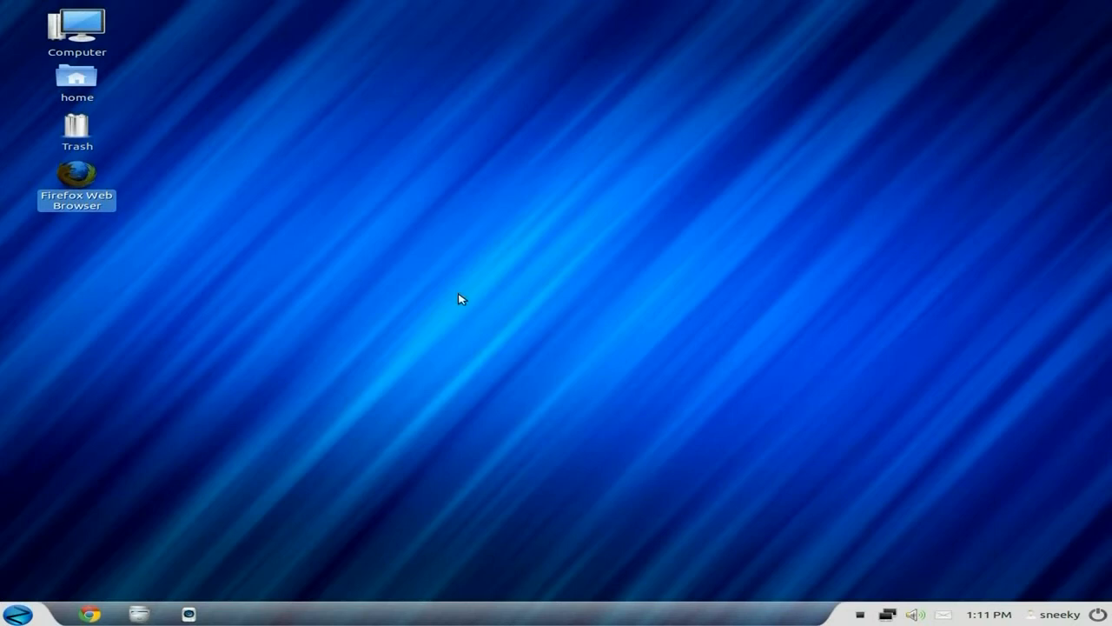
Choose the 'Into the distance' seagull wallpaper from the desktop background options and close Appearance
right_click(463, 299)
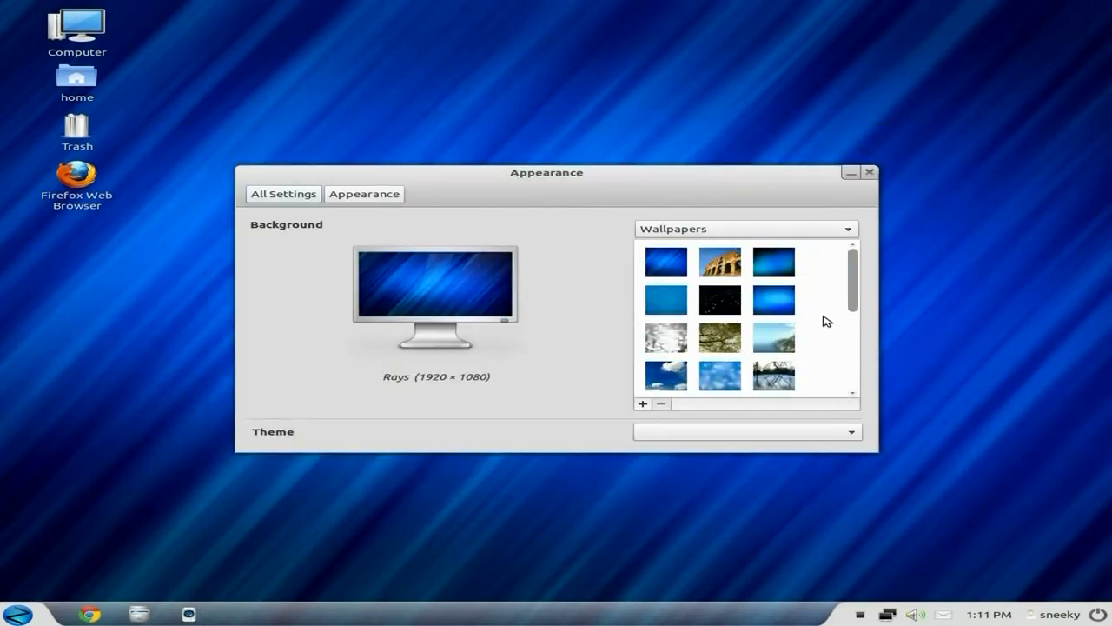
scroll("down", 3)
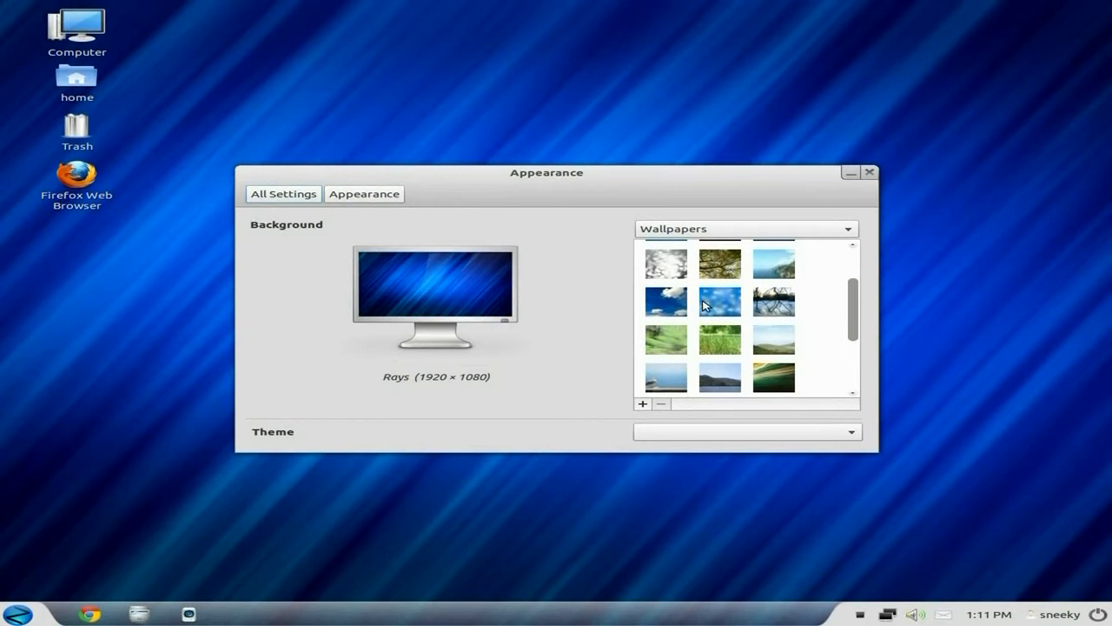
scroll("down", 3)
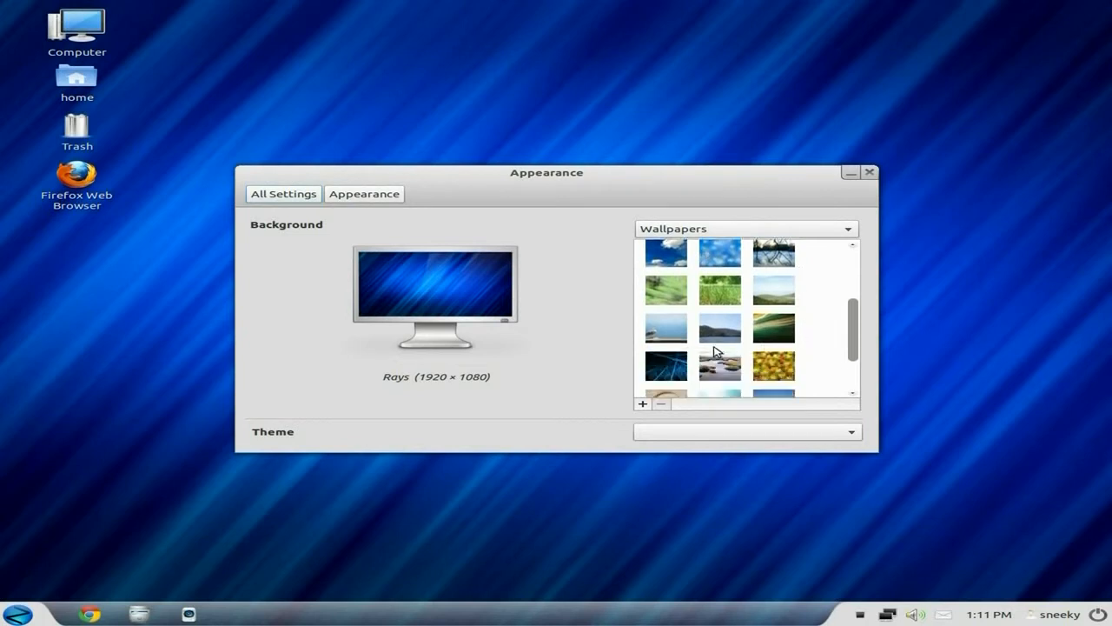
left_click(667, 327)
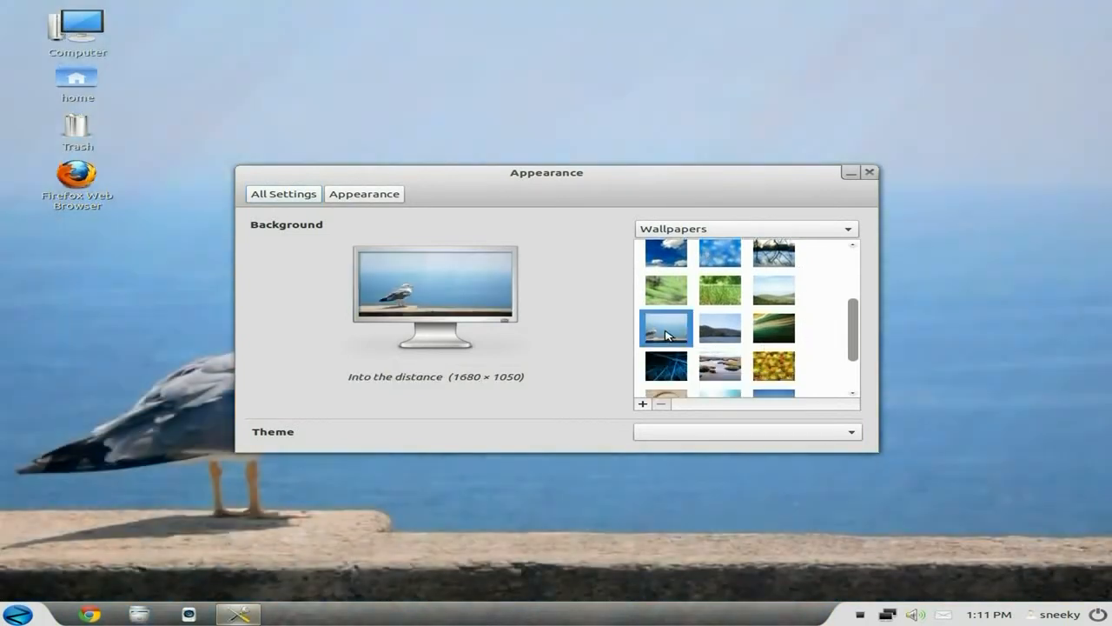
mouse_move(869, 172)
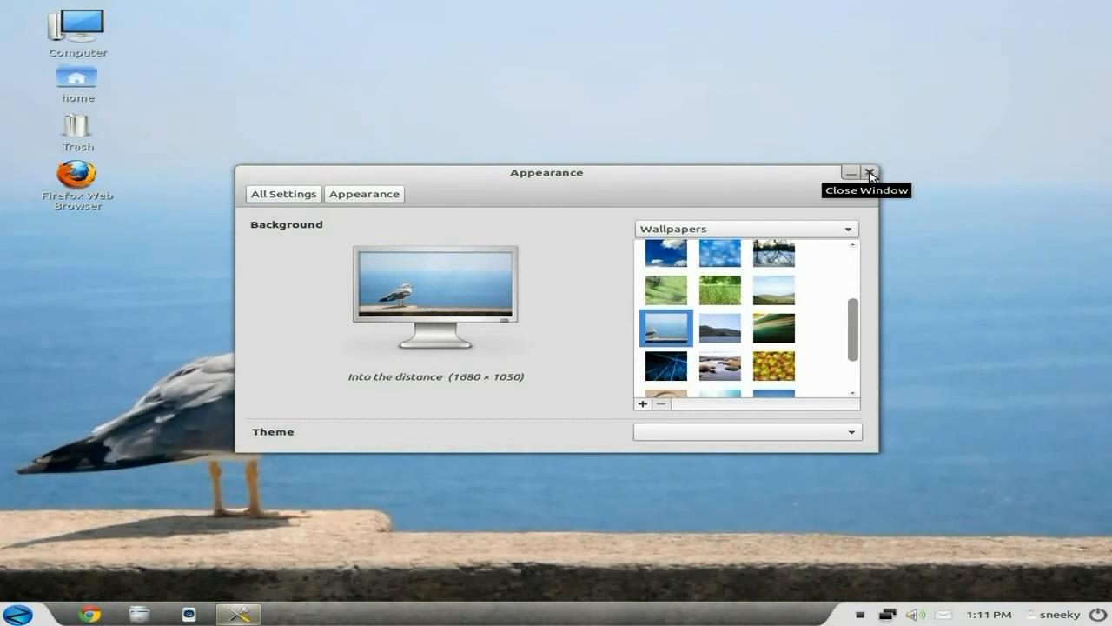
left_click(869, 174)
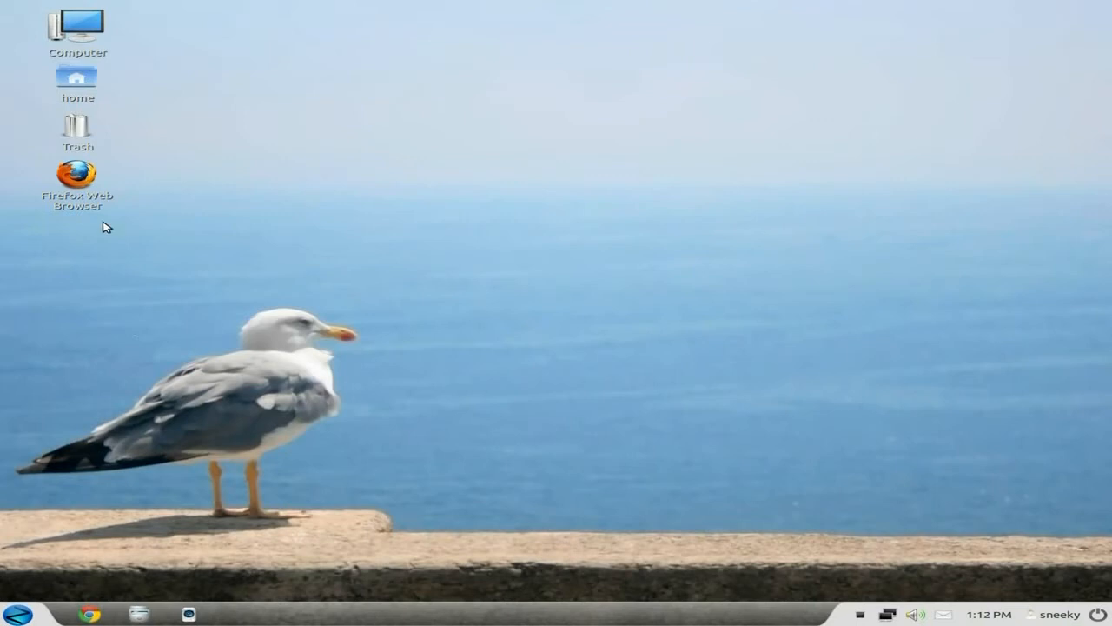
Launch Firefox from the desktop icon and search Google for 'youtube'
double_click(77, 174)
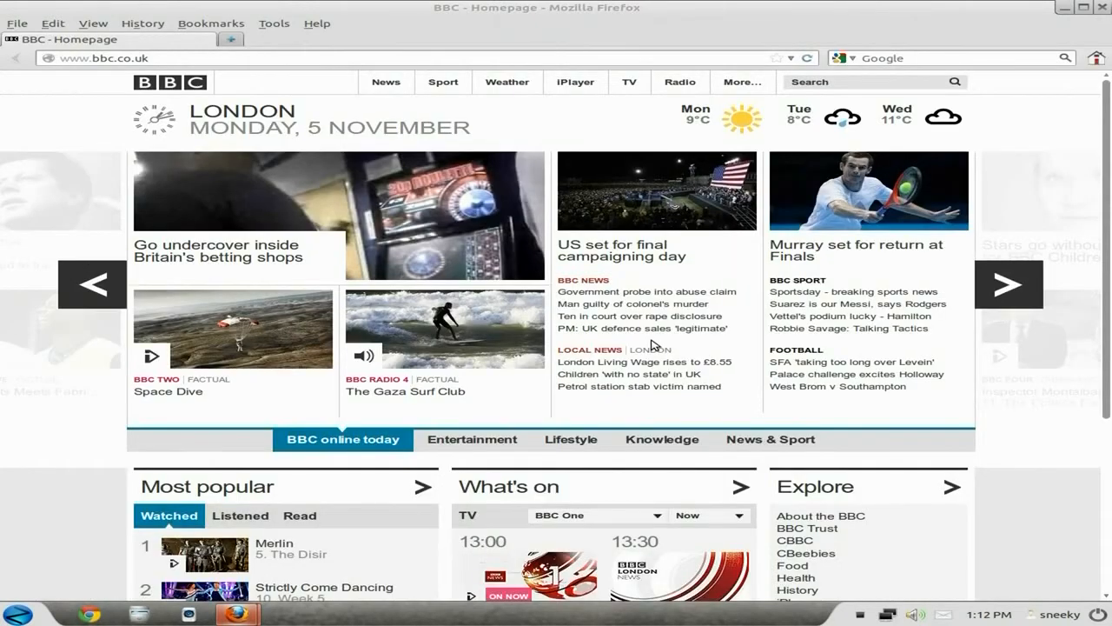
mouse_move(240, 612)
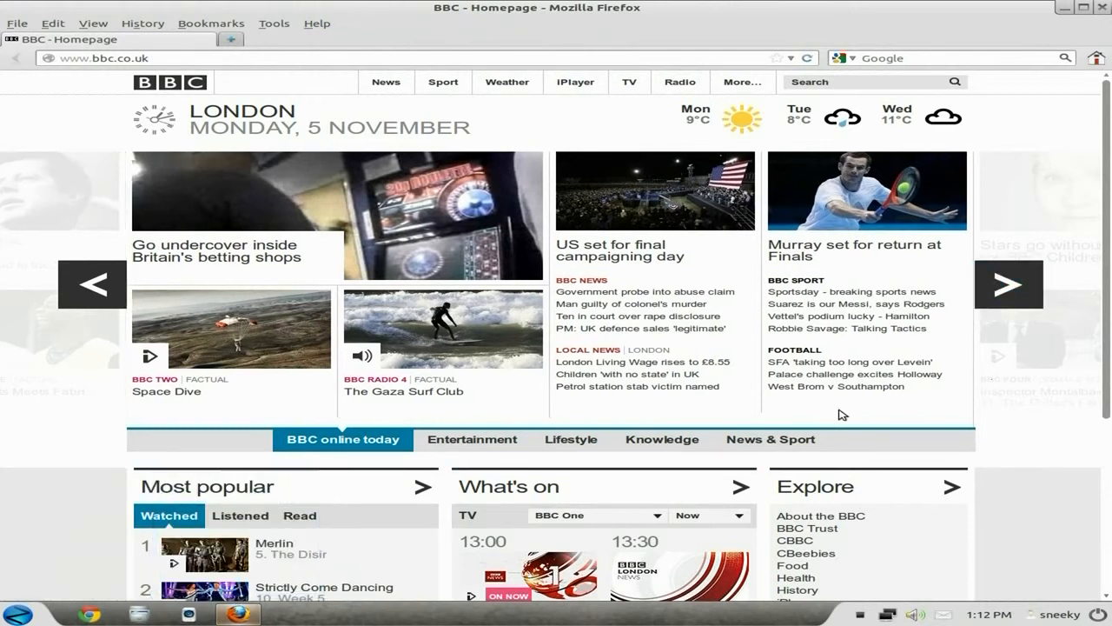
mouse_move(605, 156)
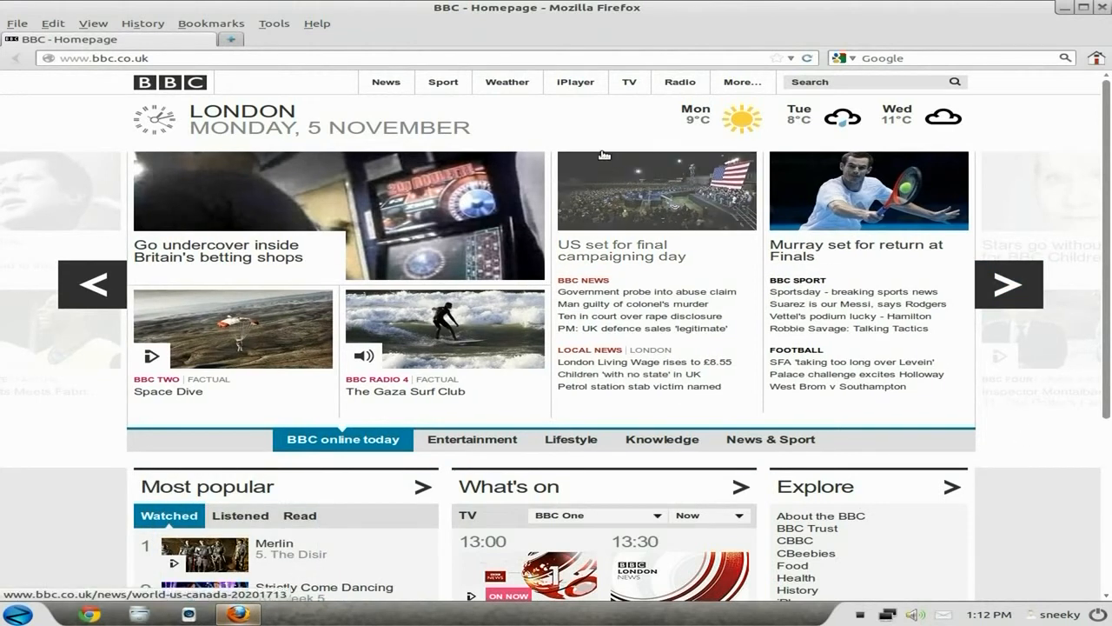
type("youtube")
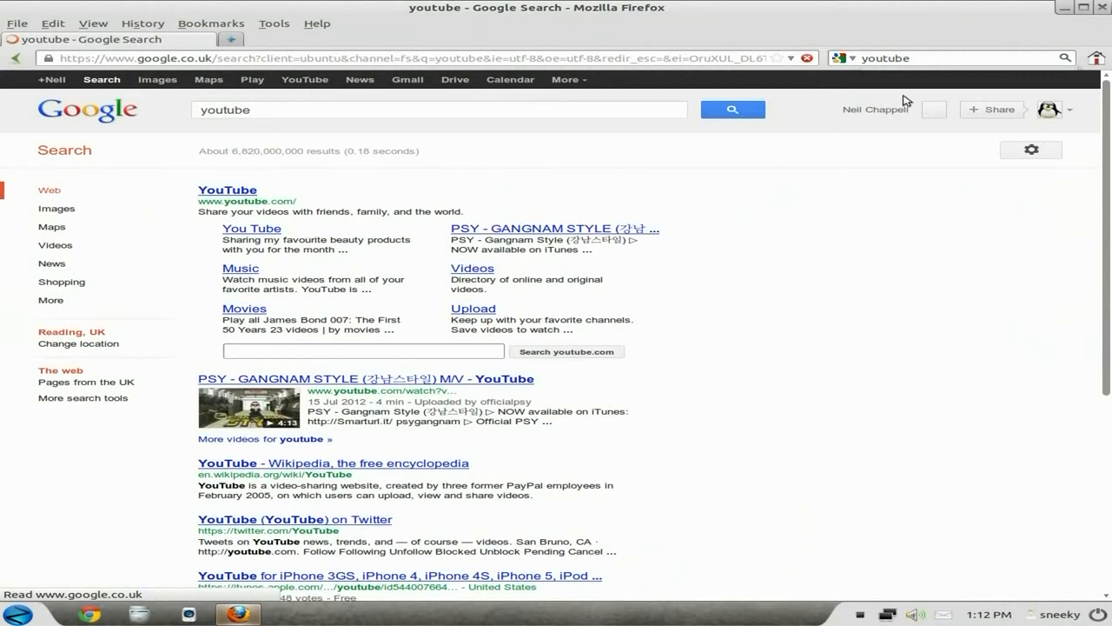
Go to YouTube from the results and search it for 'sneekylinux'
left_click(226, 190)
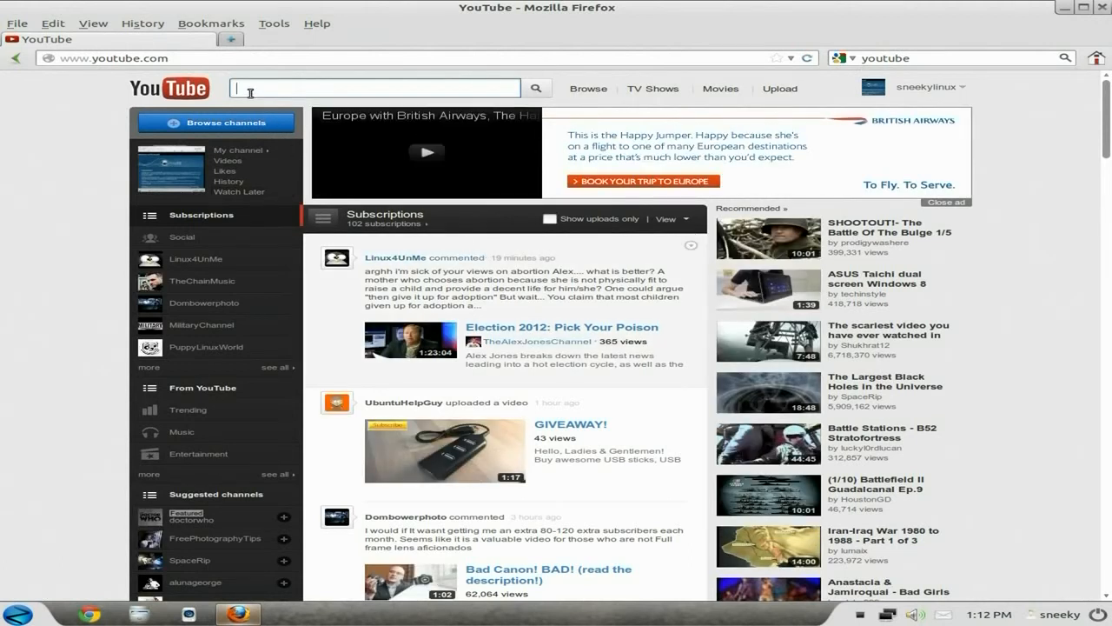
type("sneeky")
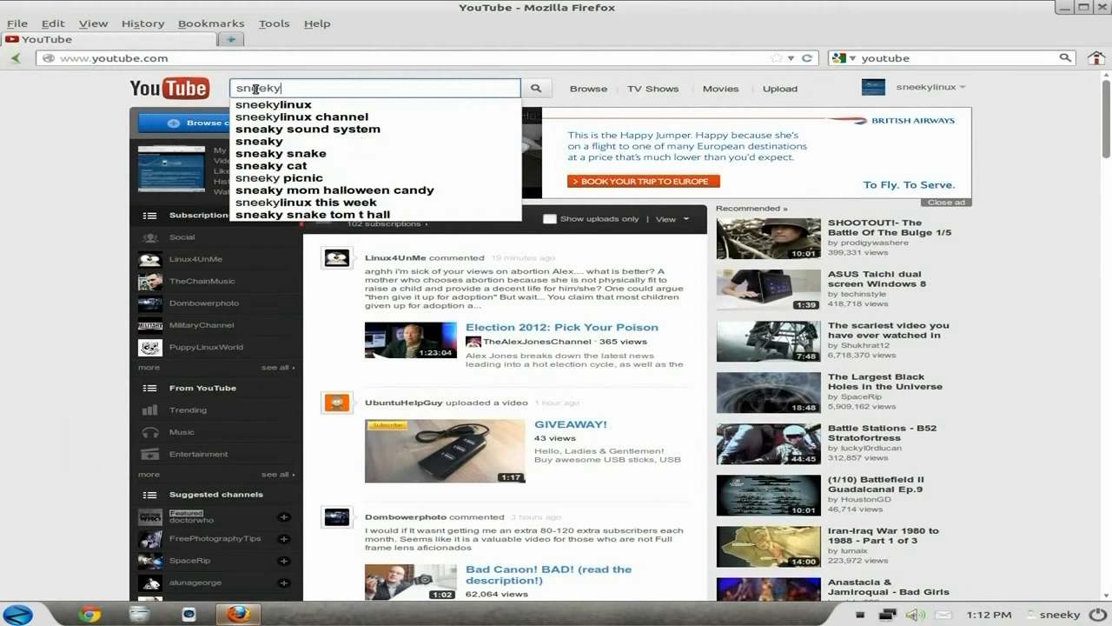
left_click(282, 105)
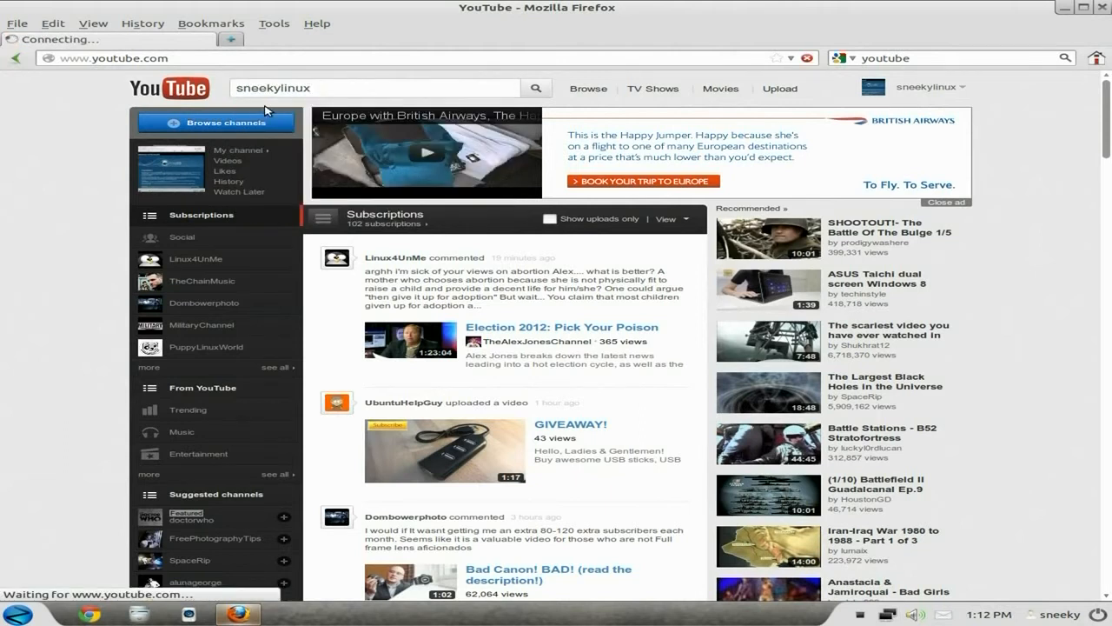
left_click(536, 87)
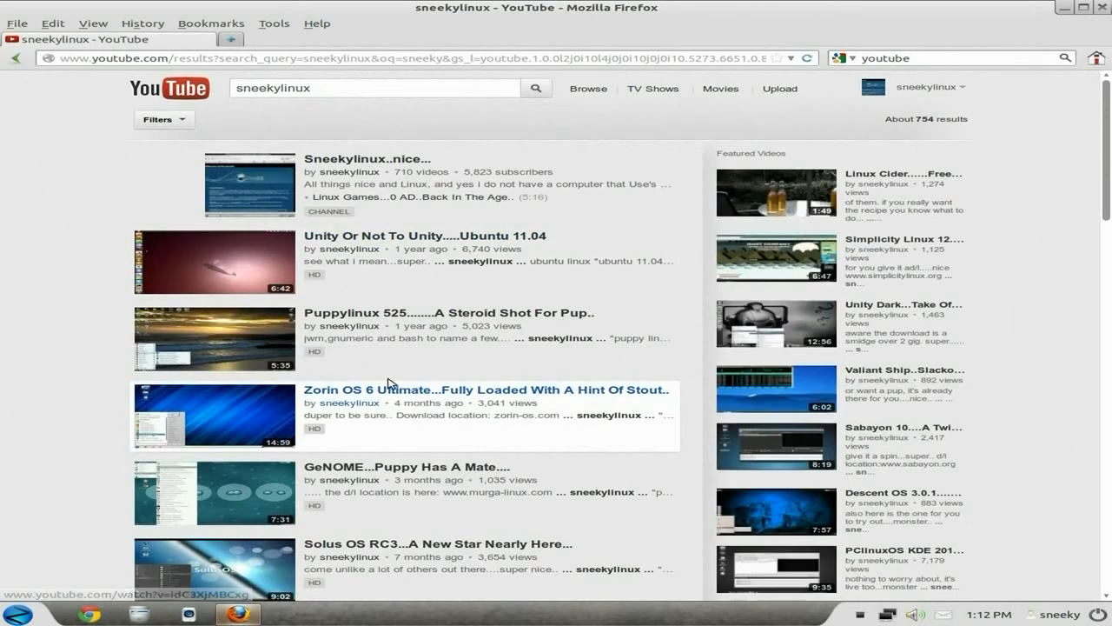
Play the 'Unity Or Not To Unity' Ubuntu 11.04 video, then close Firefox
left_click(212, 261)
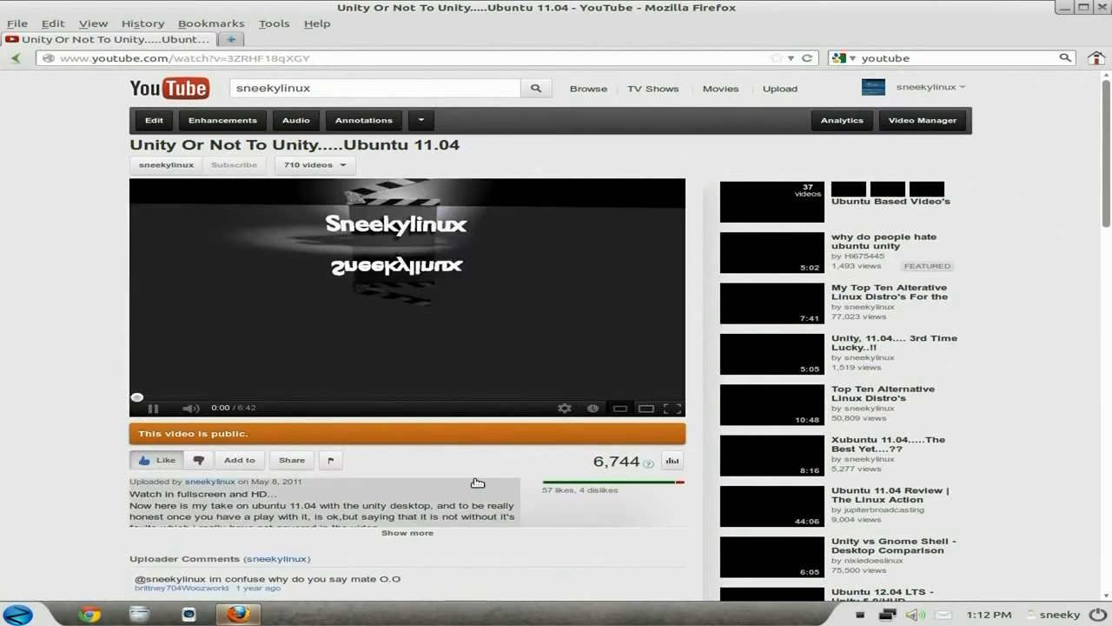
left_click(153, 407)
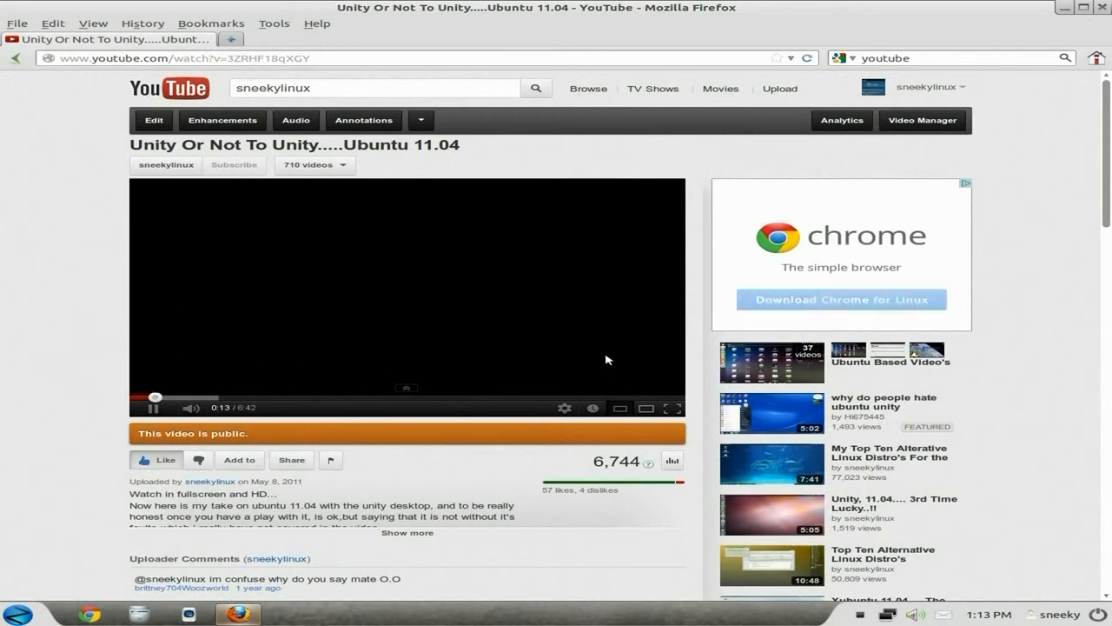
left_click(1105, 7)
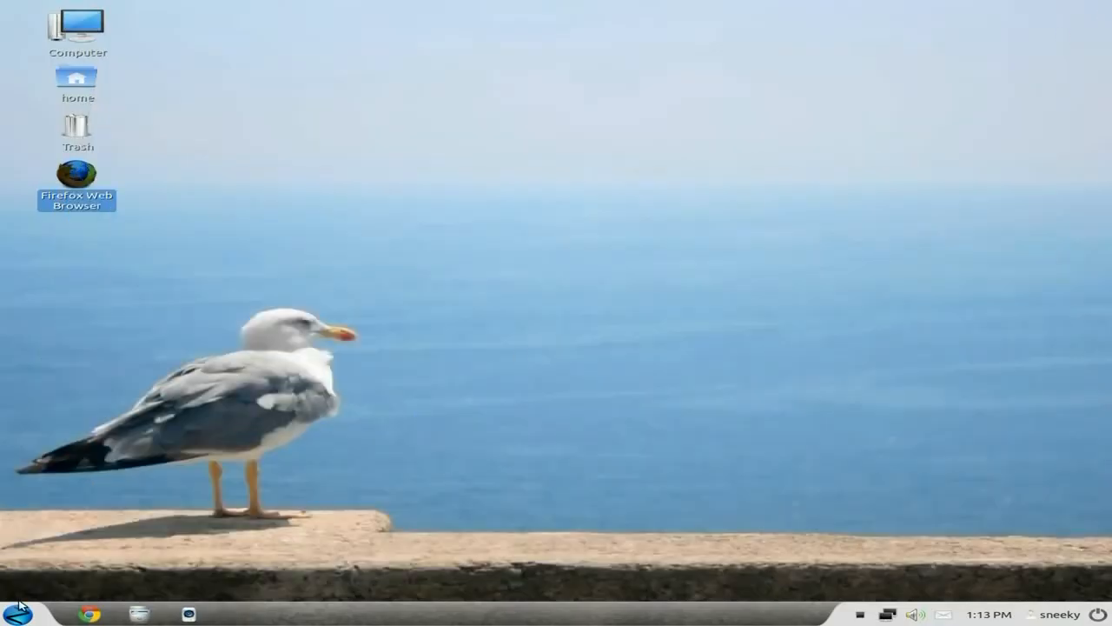
Show the System Tools category in the Zorin applications menu
left_click(17, 613)
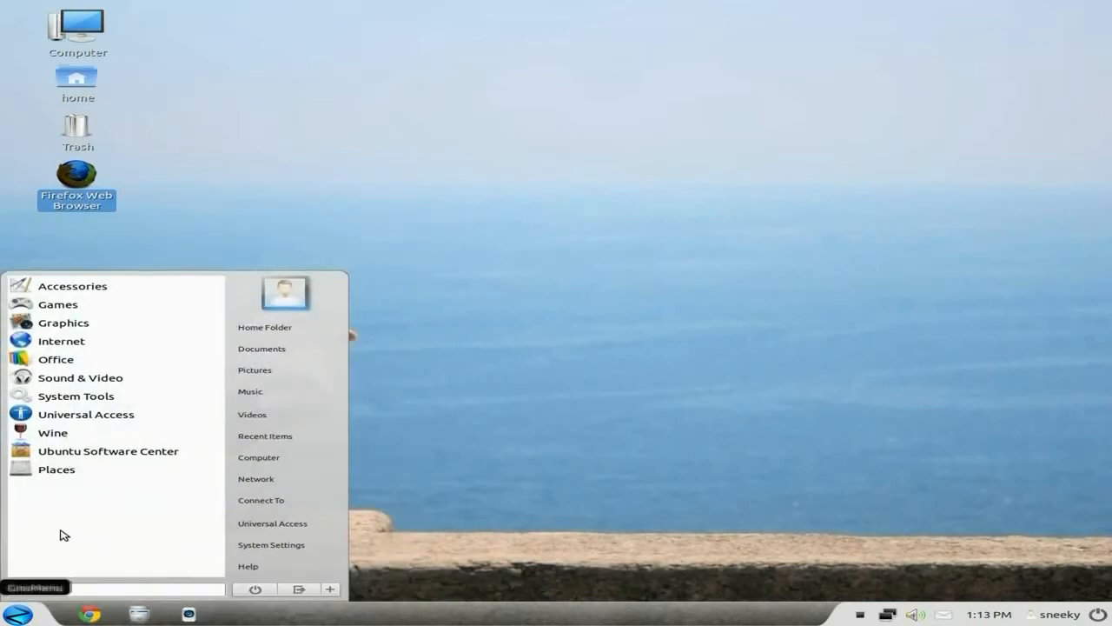
left_click(76, 396)
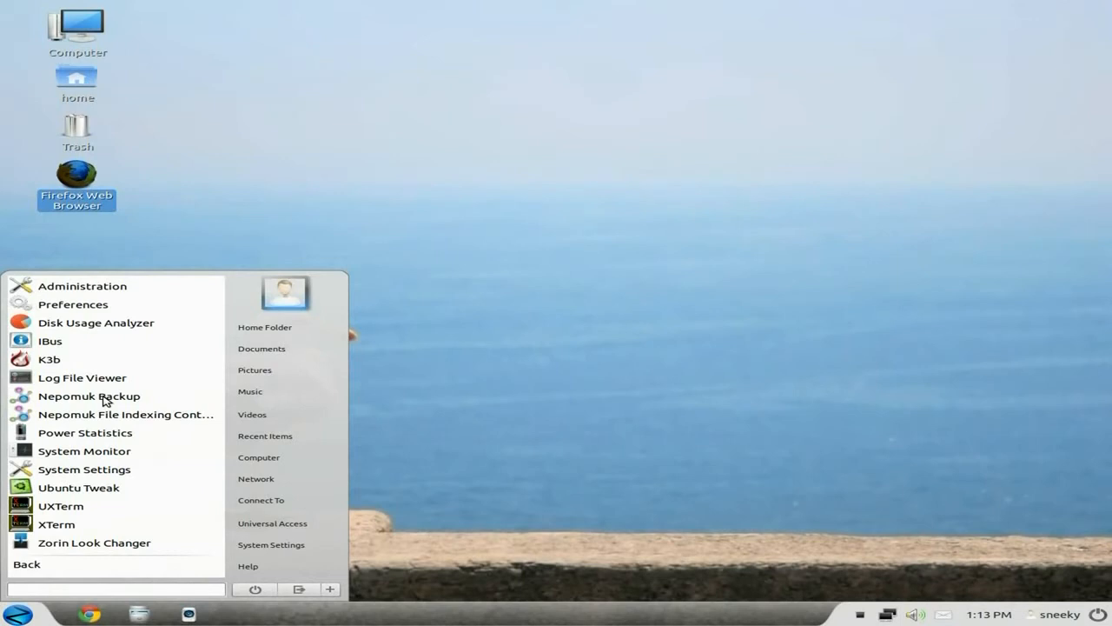
mouse_move(86, 431)
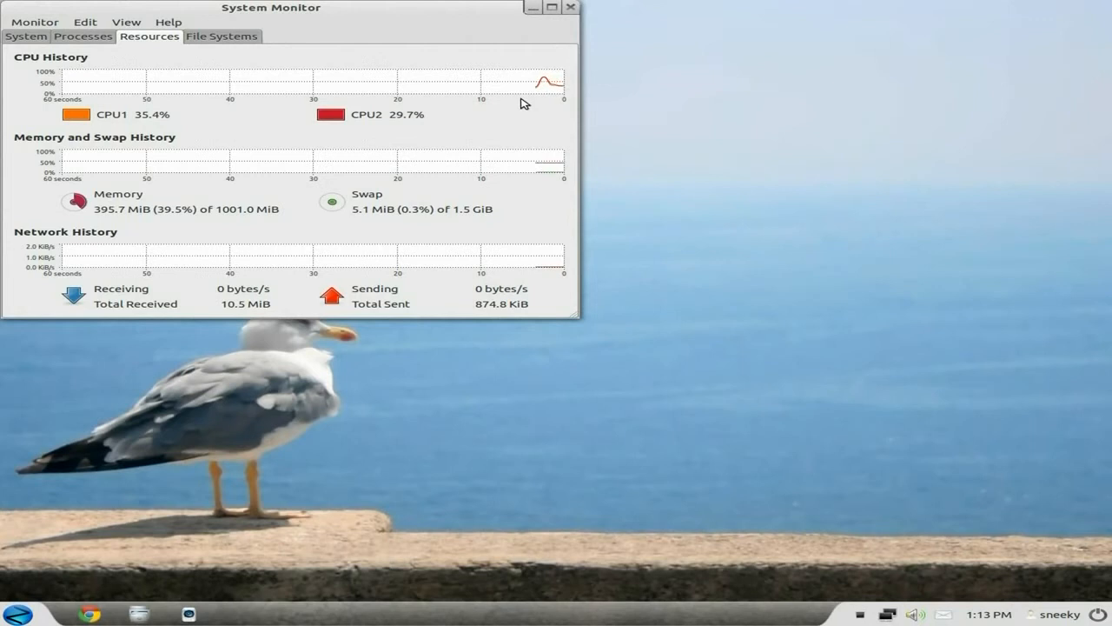
mouse_move(557, 99)
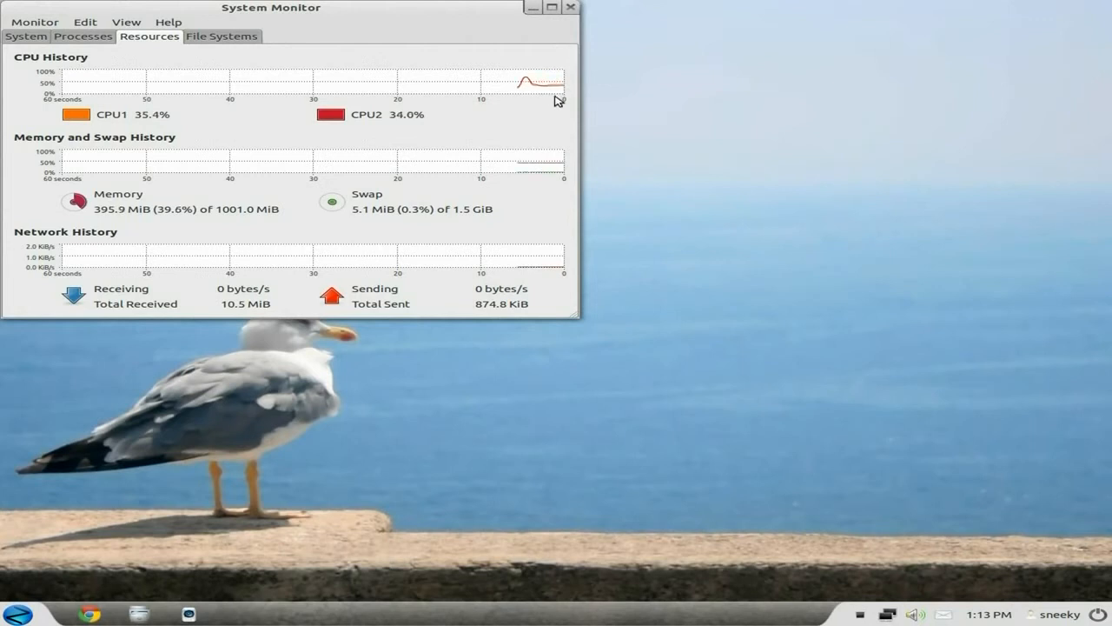
mouse_move(324, 236)
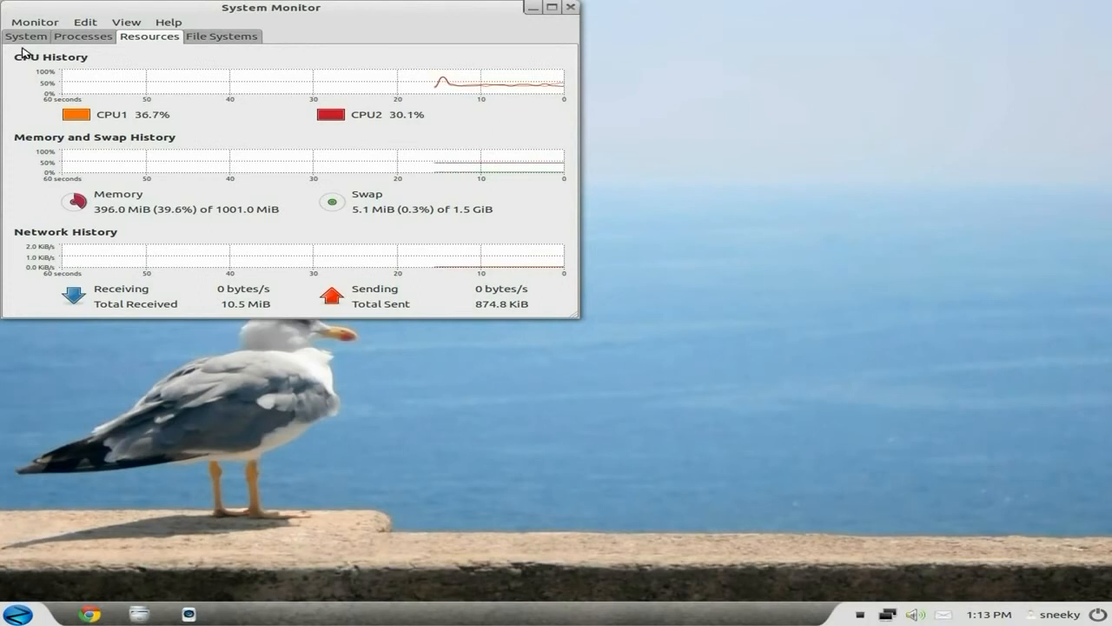
View the System release/hardware details and the Resources graphs, then close System Monitor
left_click(26, 35)
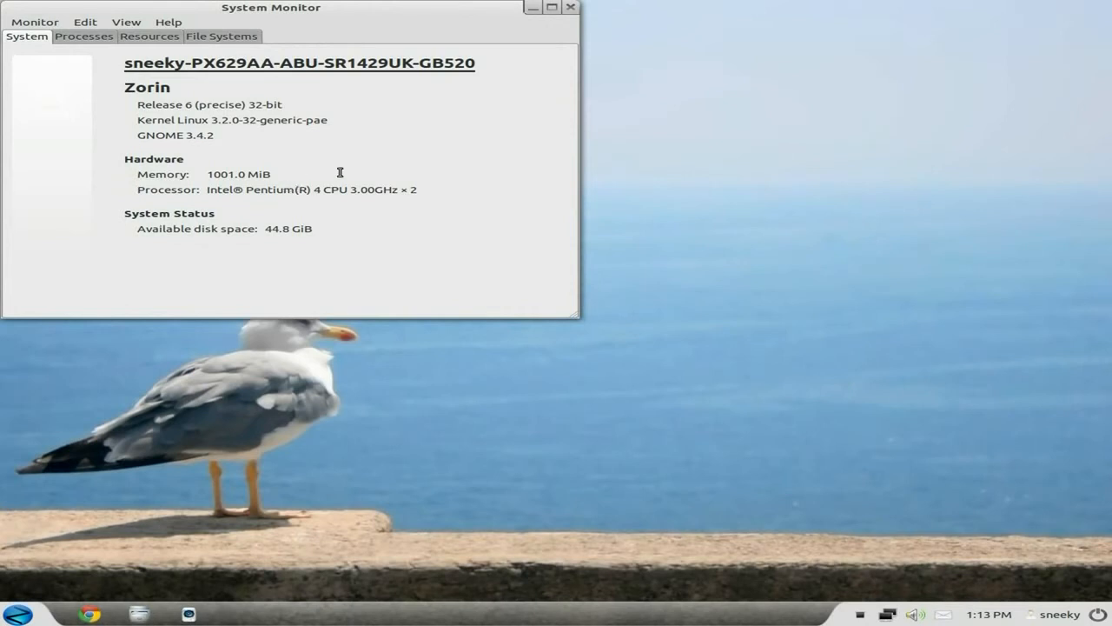
mouse_move(96, 125)
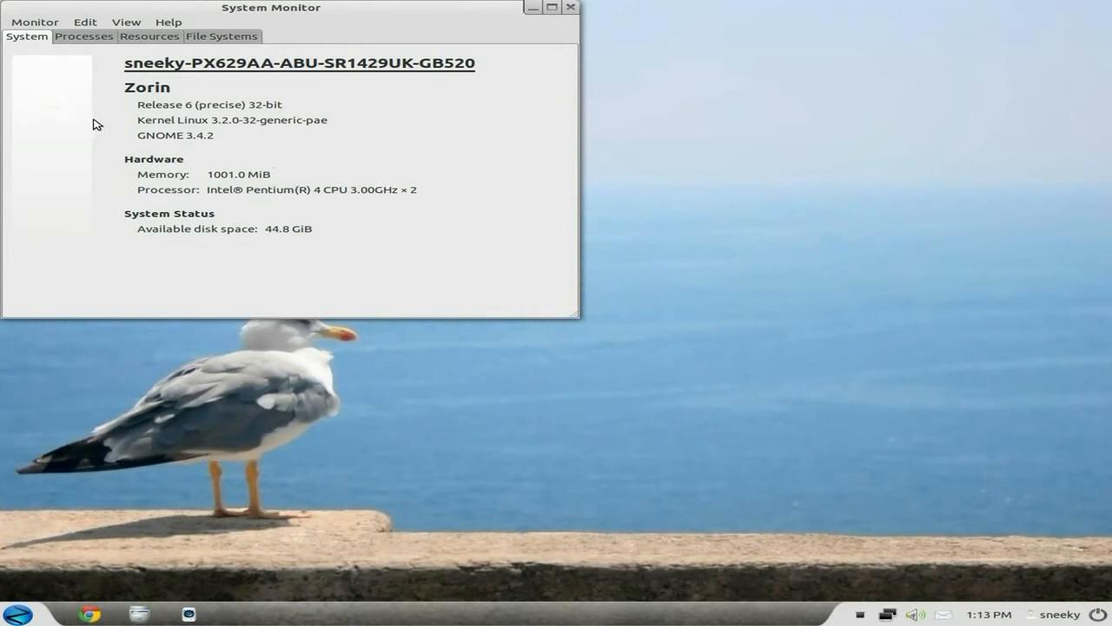
mouse_move(172, 61)
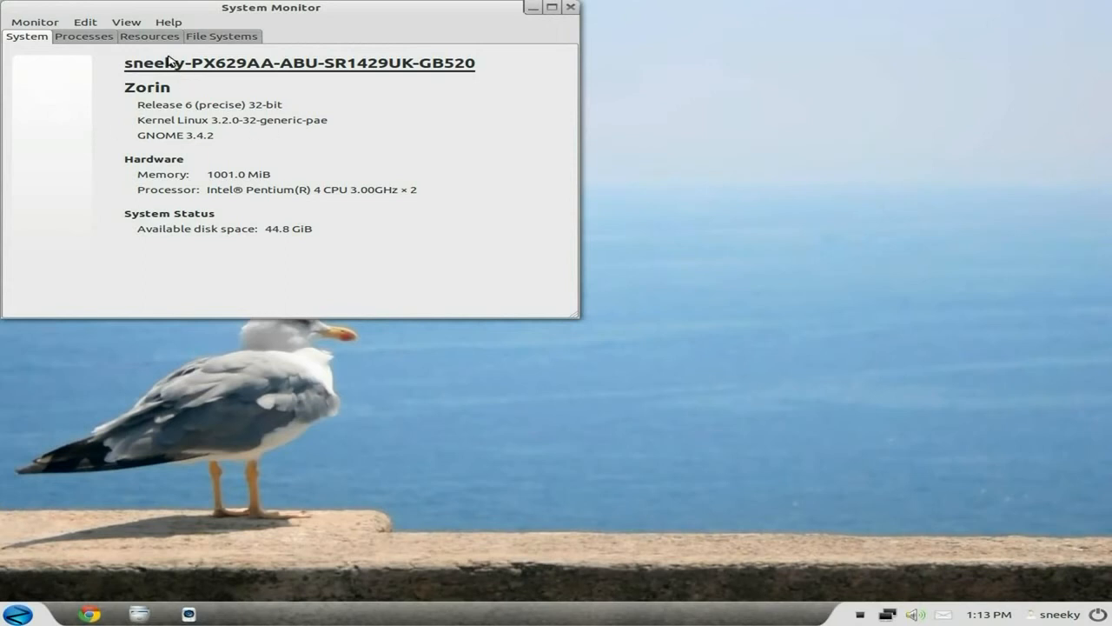
left_click(150, 34)
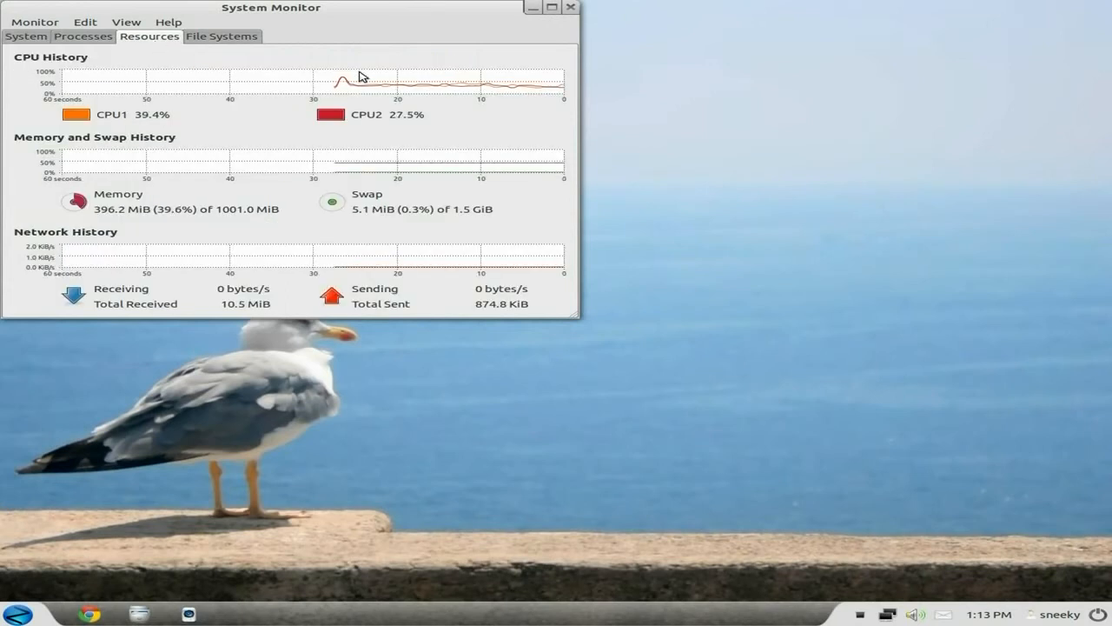
mouse_move(571, 7)
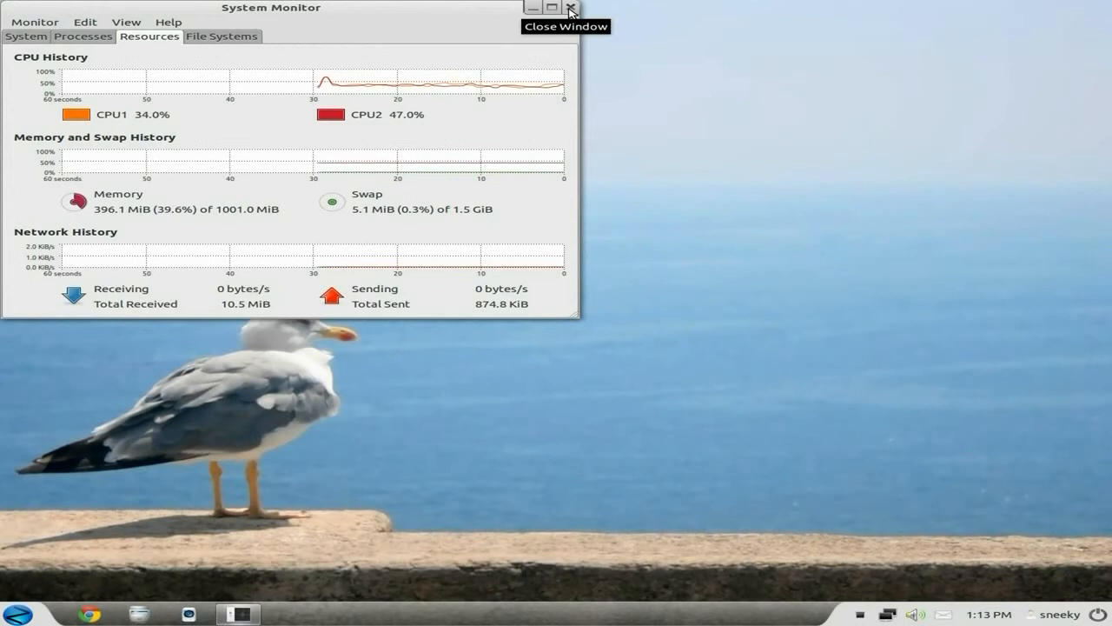
left_click(570, 7)
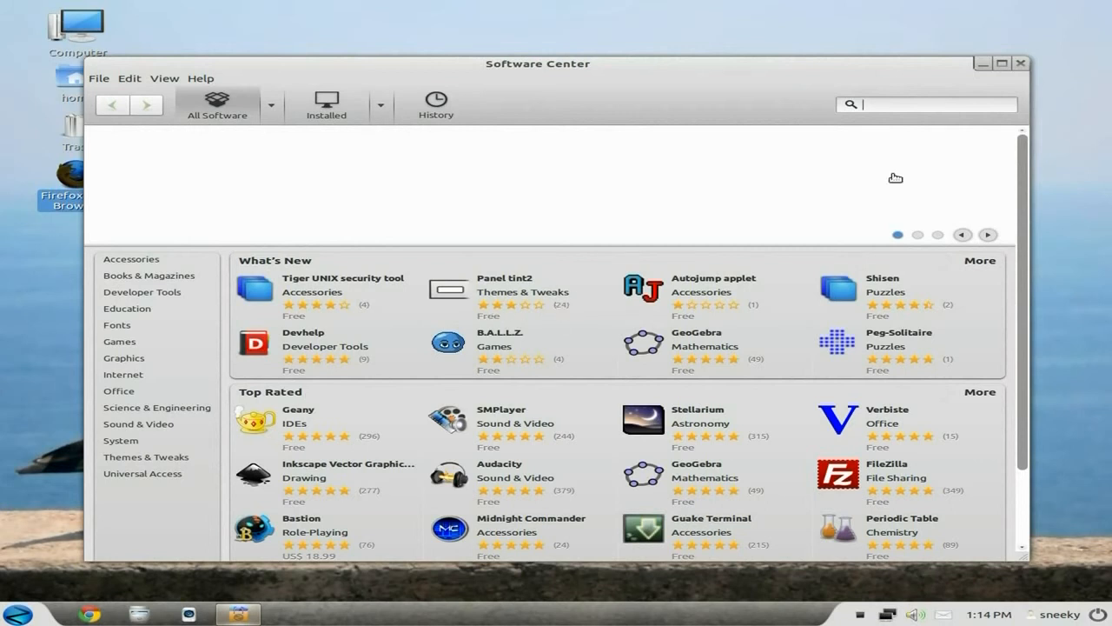
mouse_move(1022, 63)
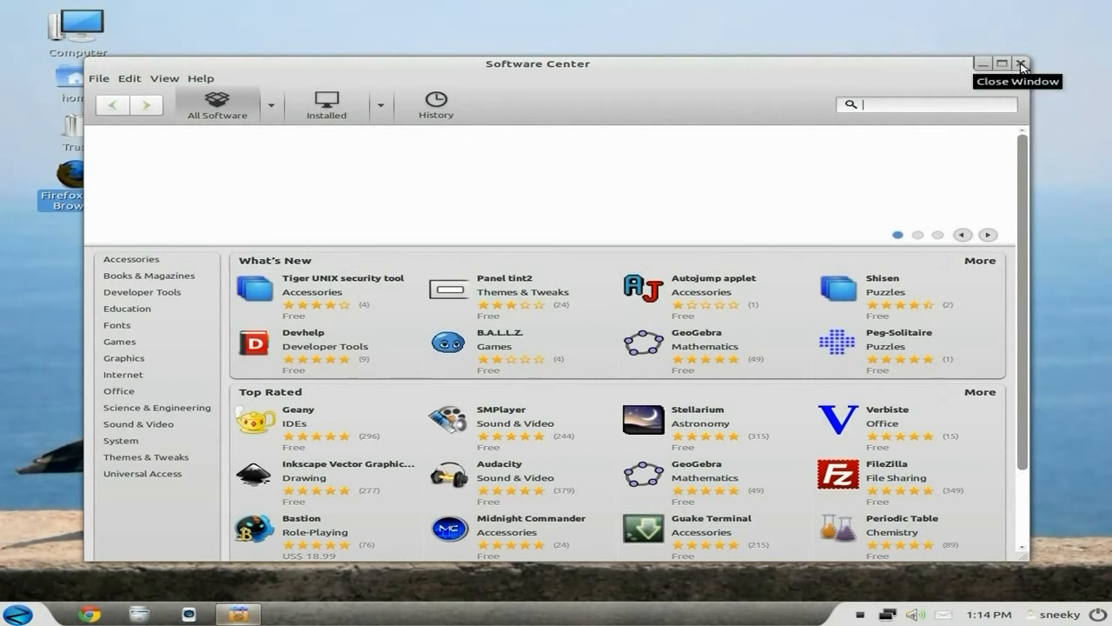
Close Ubuntu Software Center and reopen the GnoMenu applications menu
left_click(1022, 63)
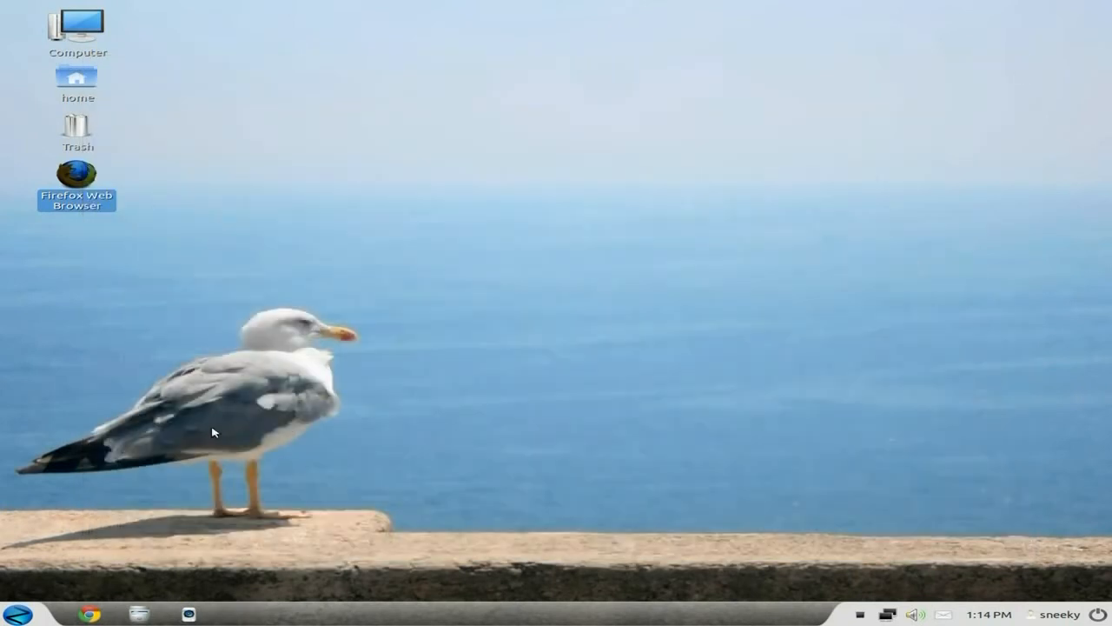
left_click(18, 614)
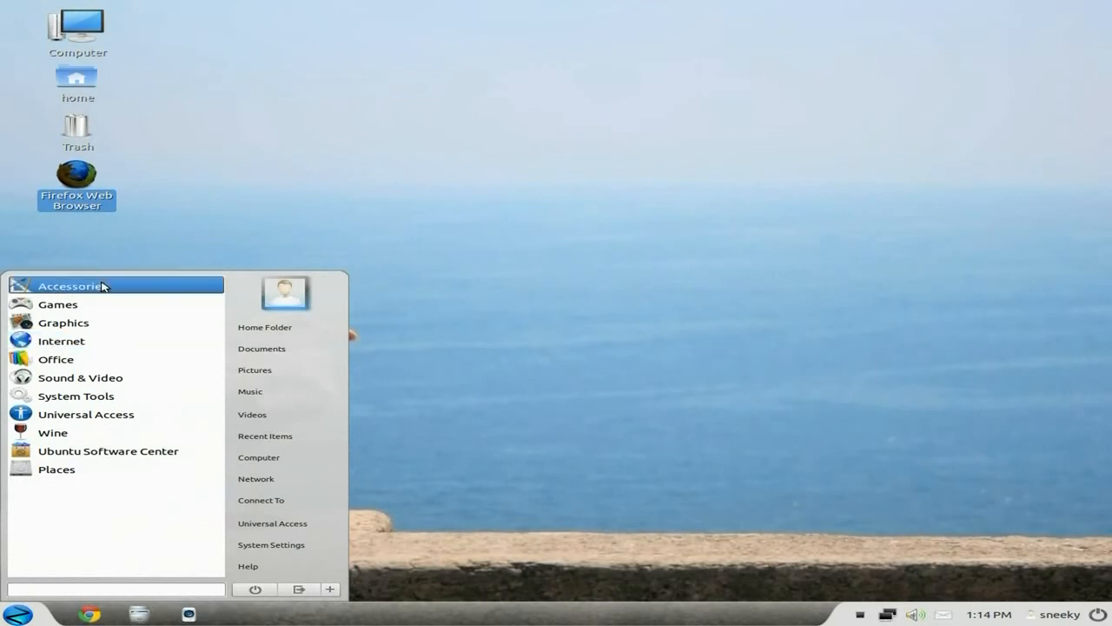
From an Accessories terminal, gain root with 'sudo su' and launch synaptic
left_click(73, 286)
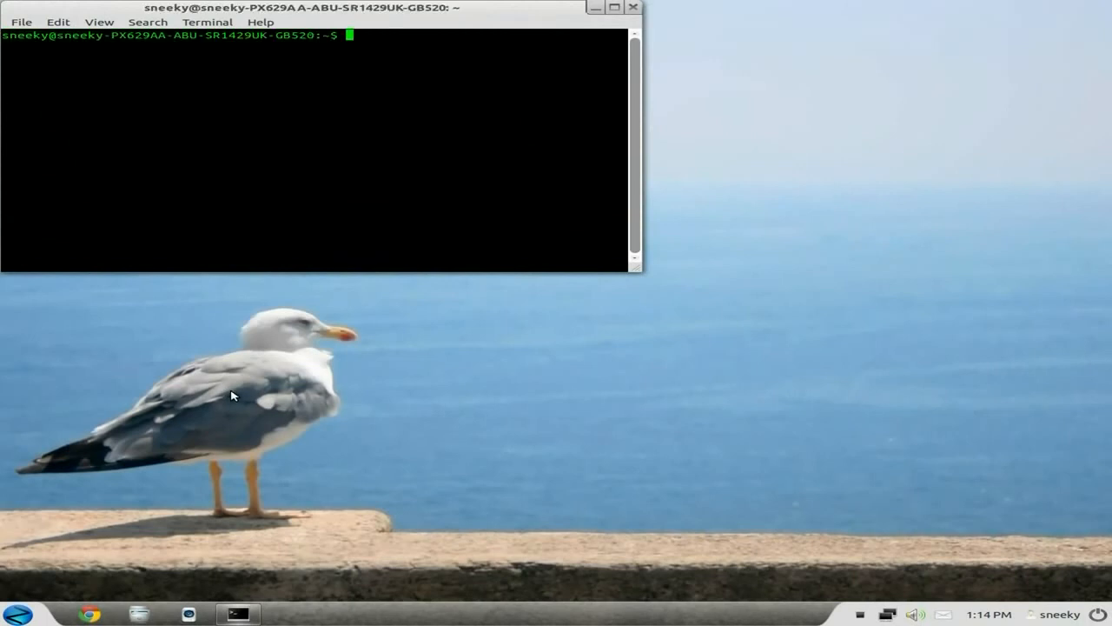
type("sudo su")
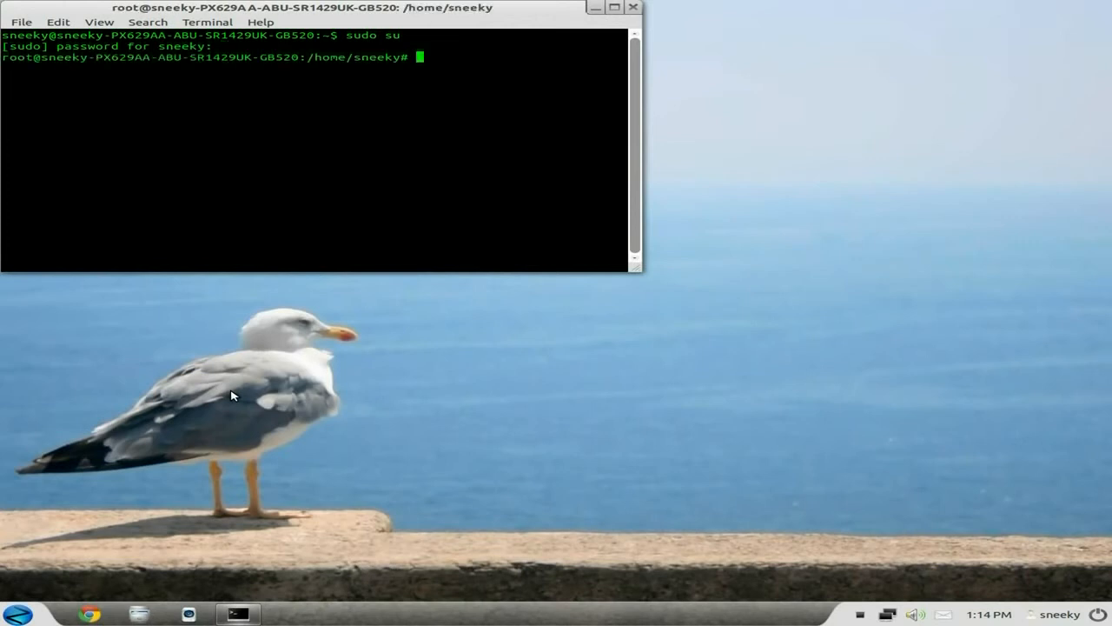
type("synaptic")
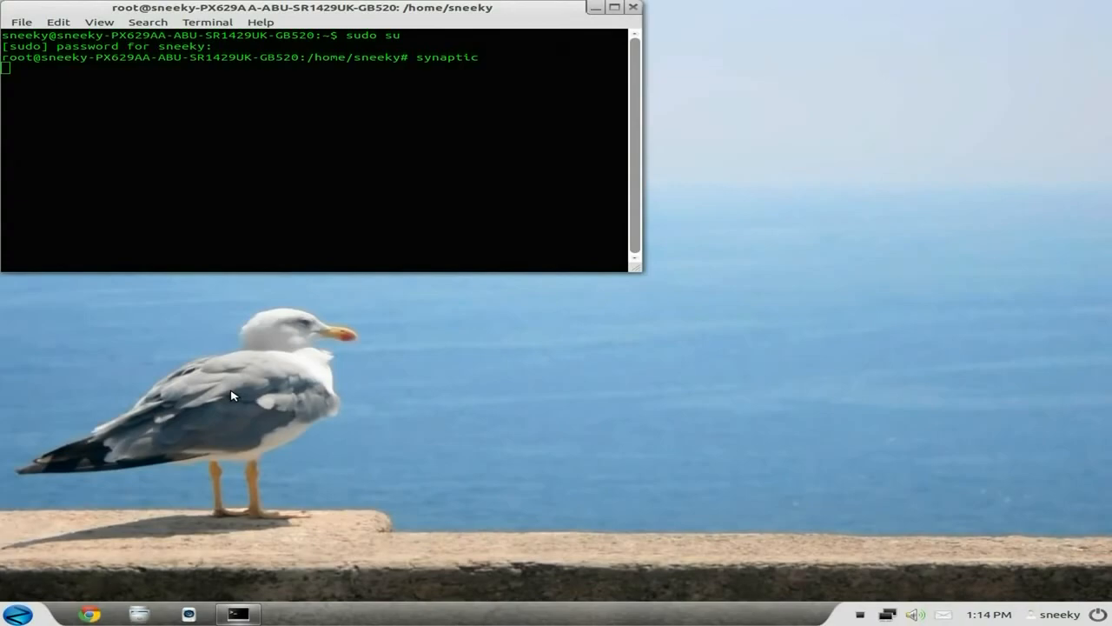
key("Return")
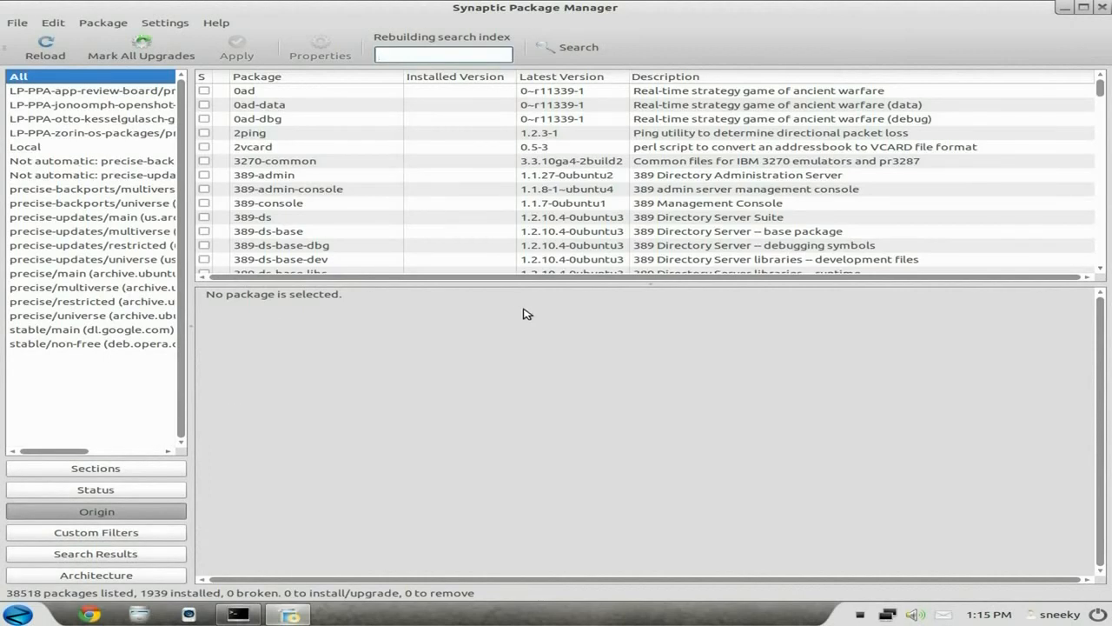
mouse_move(1102, 8)
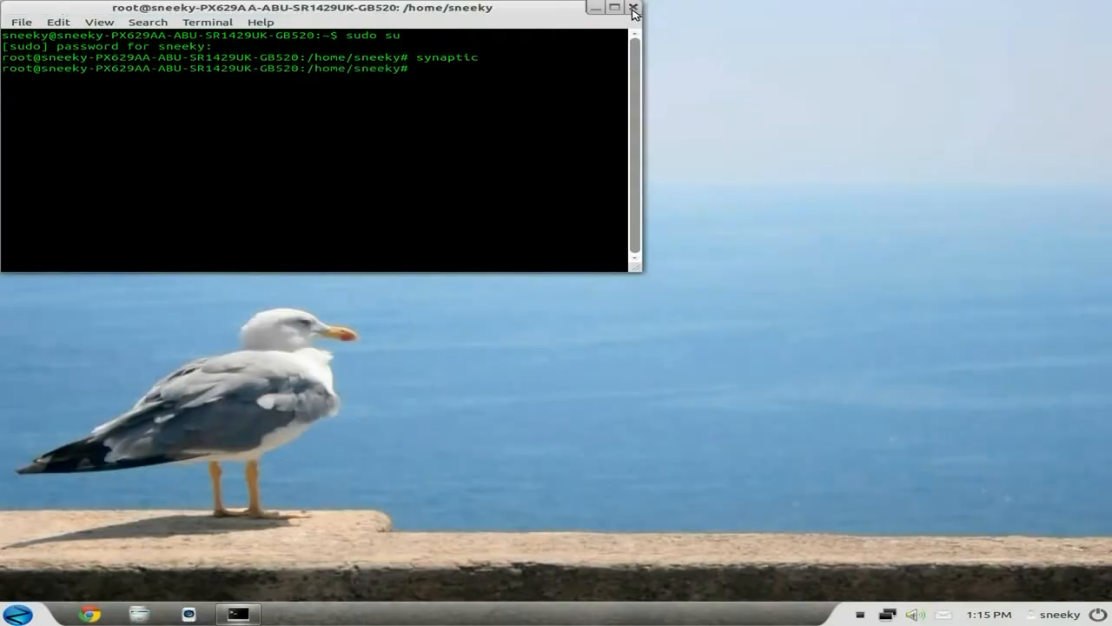
Close the terminal that launched Synaptic, confirming despite the running process
left_click(633, 7)
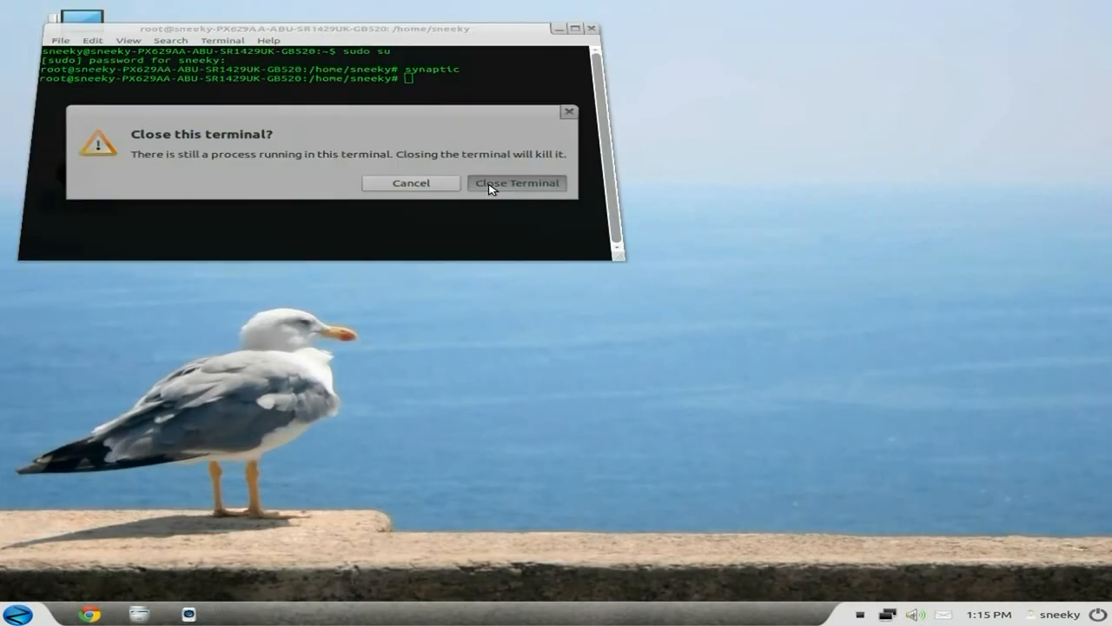
left_click(518, 183)
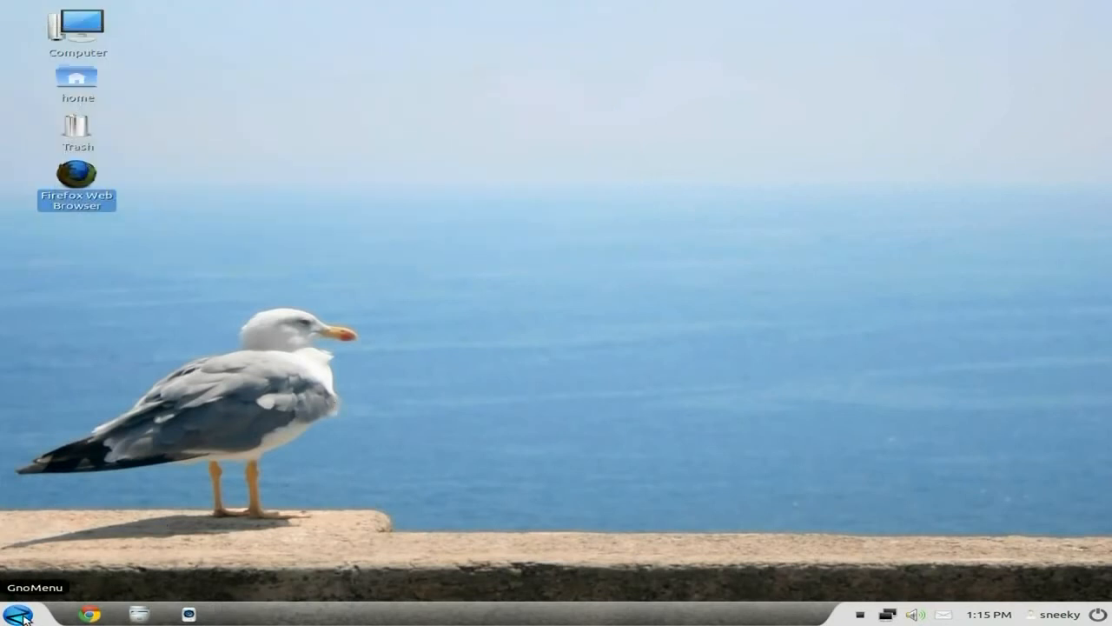
Launch VirtualBox from Accessories, select the 'tiny' VM and start it
left_click(18, 615)
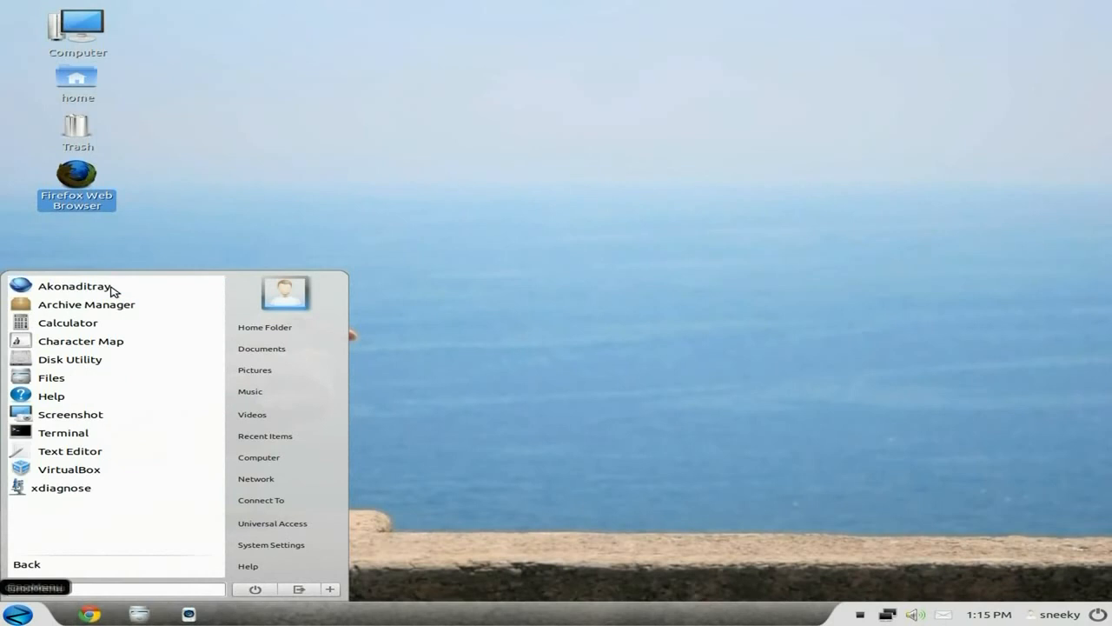
mouse_move(83, 469)
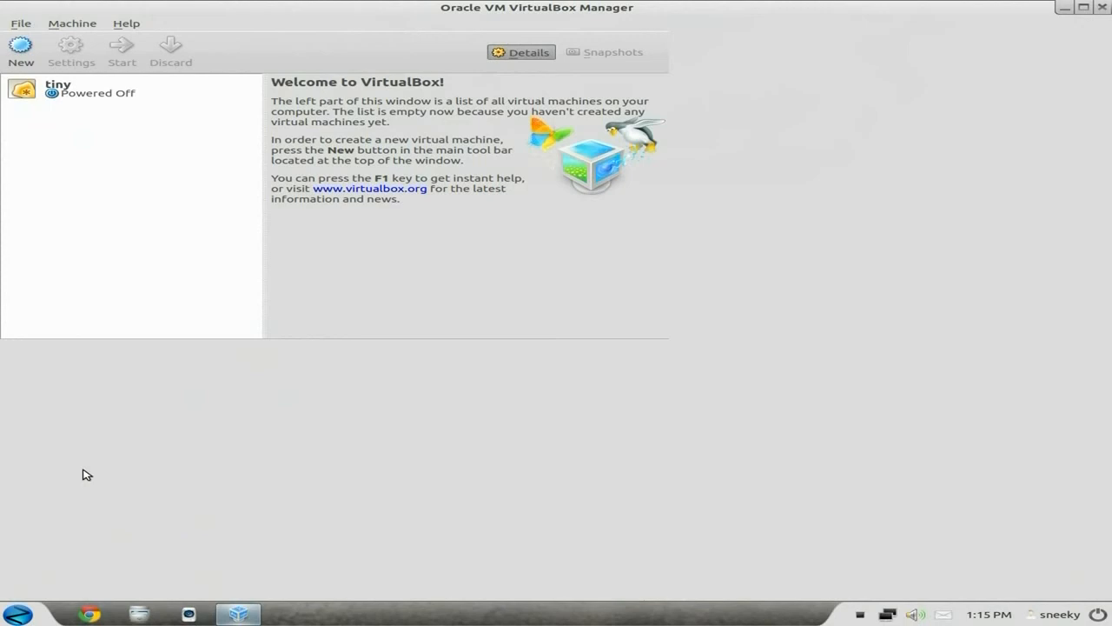
left_click(69, 87)
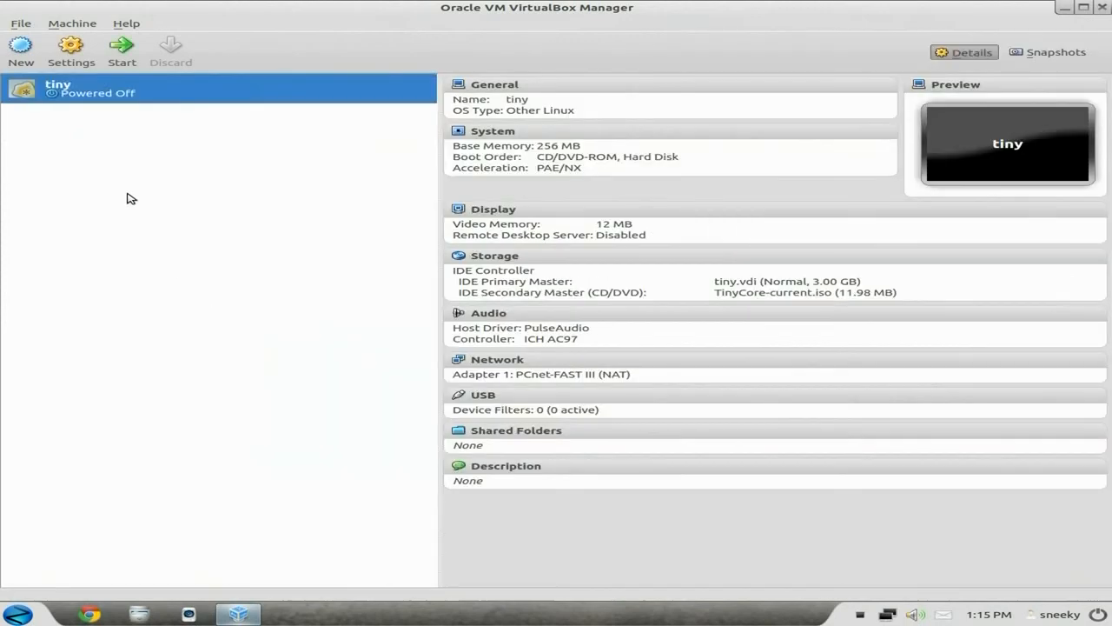
mouse_move(254, 202)
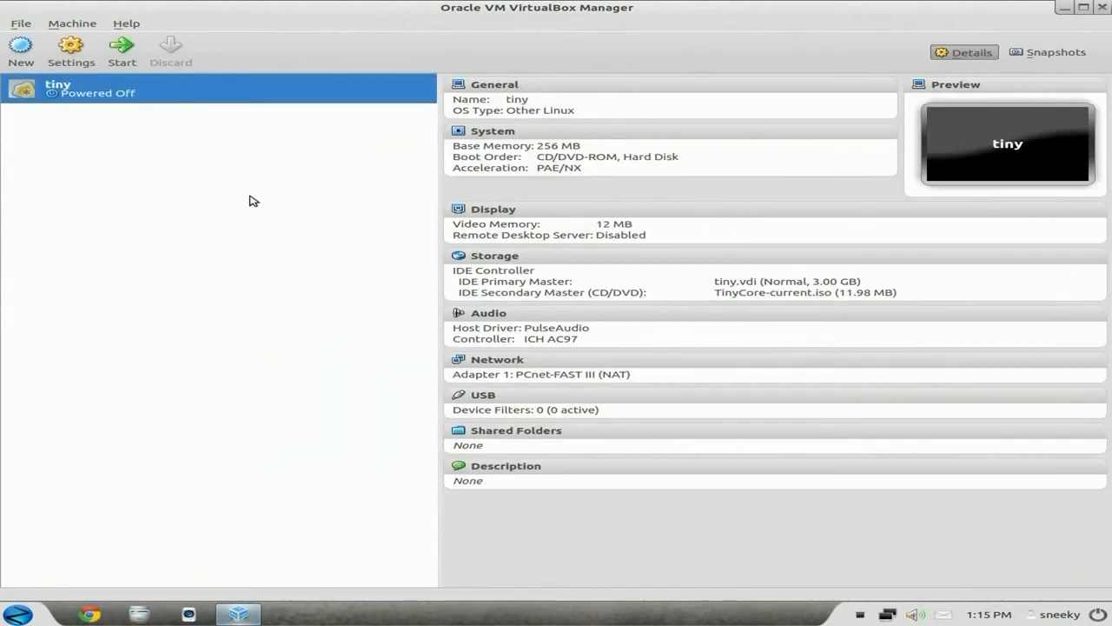
mouse_move(121, 49)
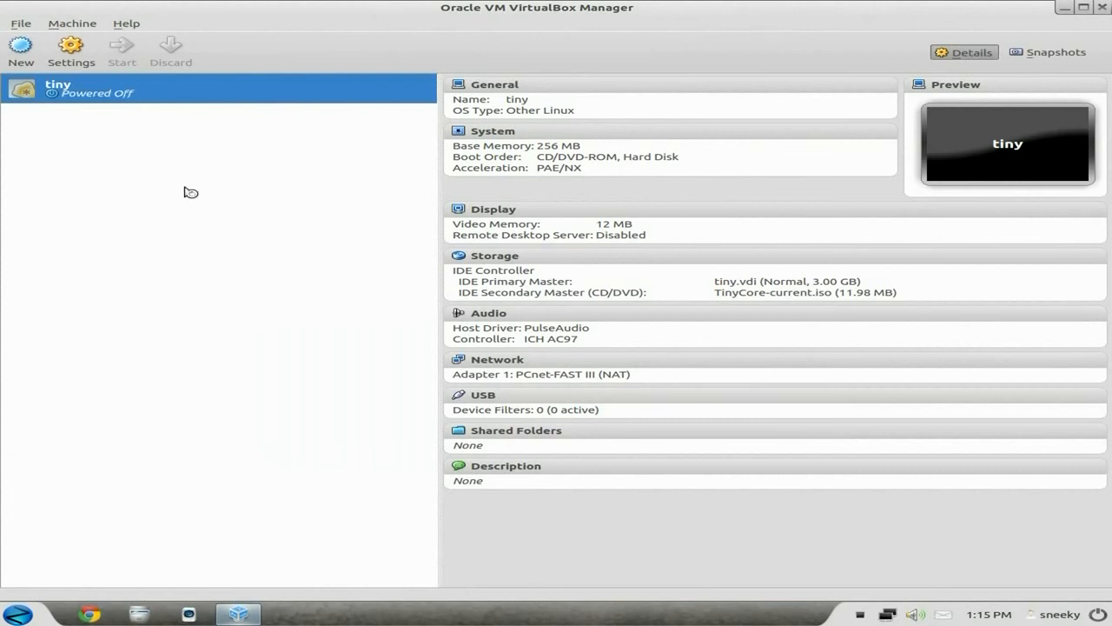
left_click(122, 48)
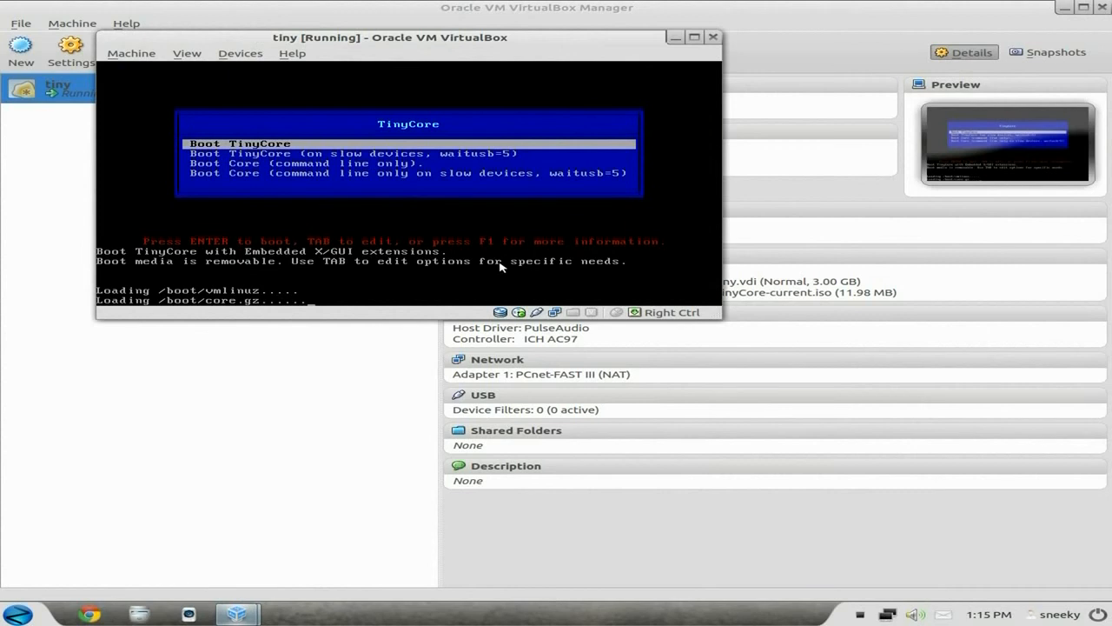
Check system load while TinyCore boots, then enlarge the VM window
left_click(17, 615)
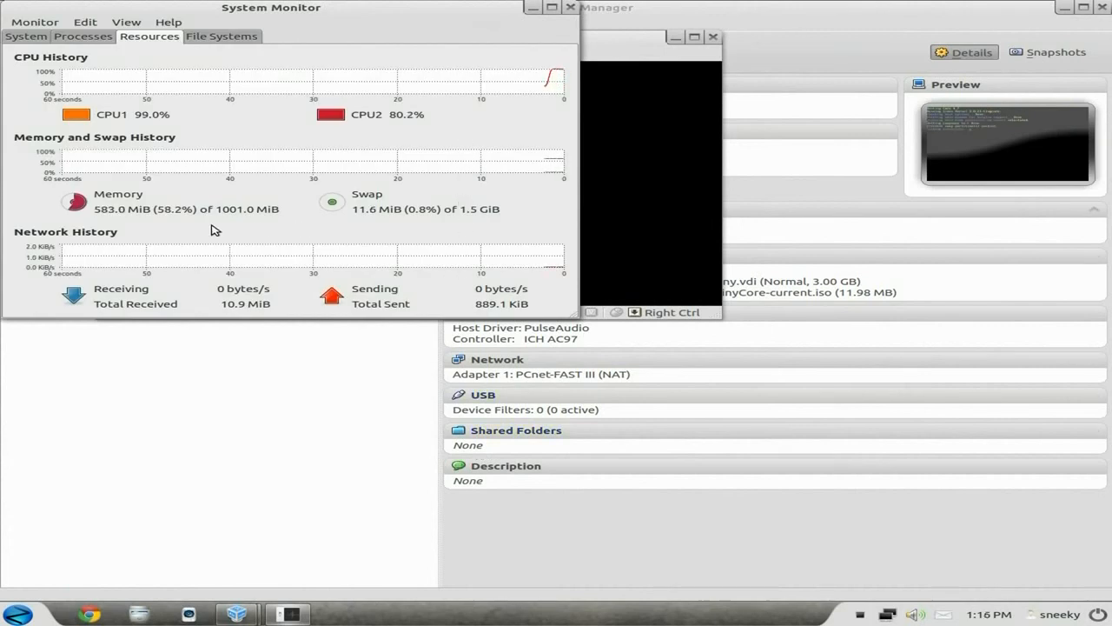
mouse_move(555, 55)
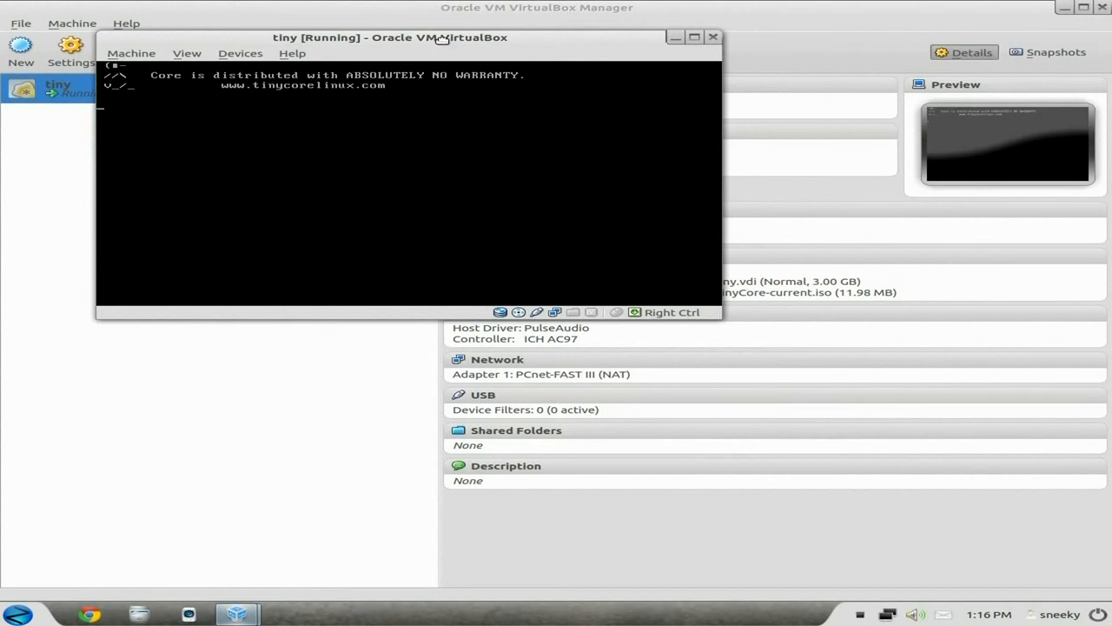
left_click_drag(390, 37, 469, 66)
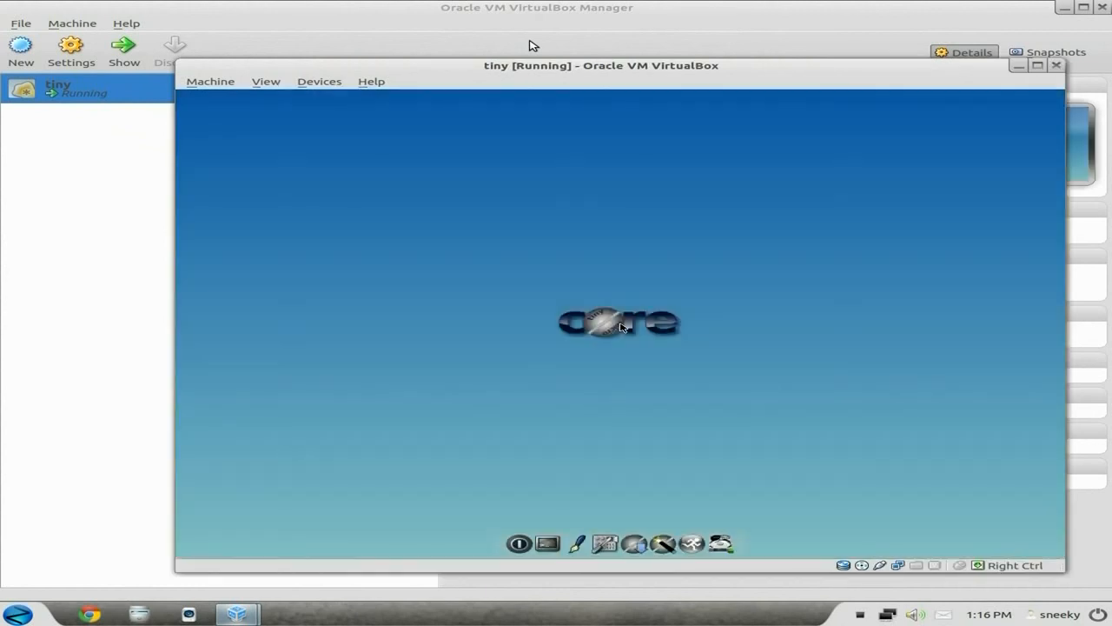
Shut down the 'tiny' Tiny Core machine via its dock exit dialog, closing VirtualBox
left_click_drag(601, 66, 535, 35)
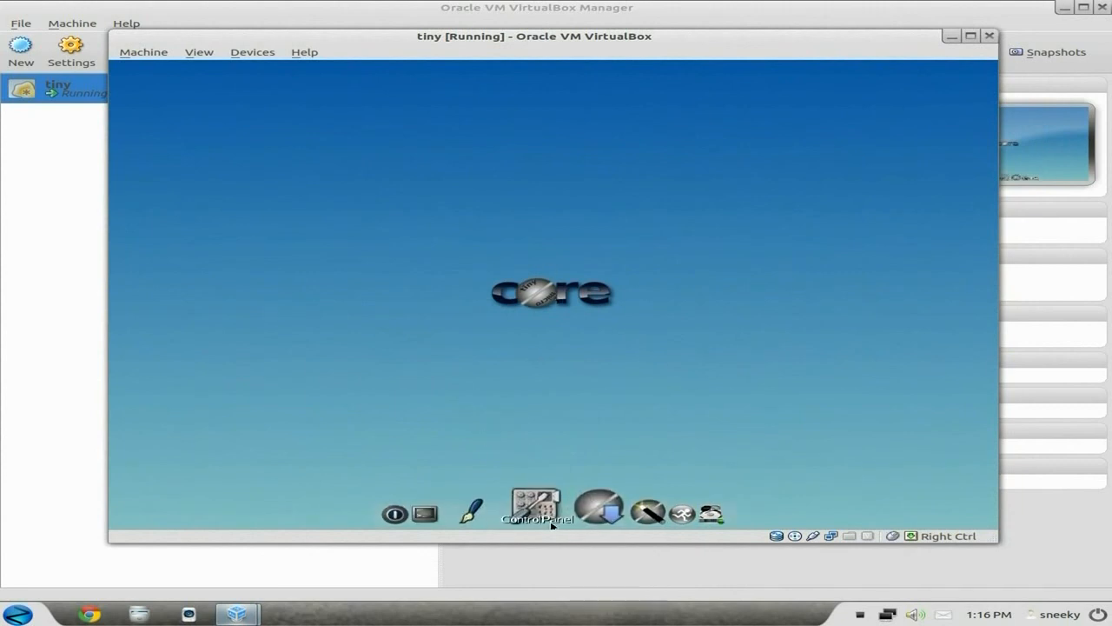
left_click(536, 503)
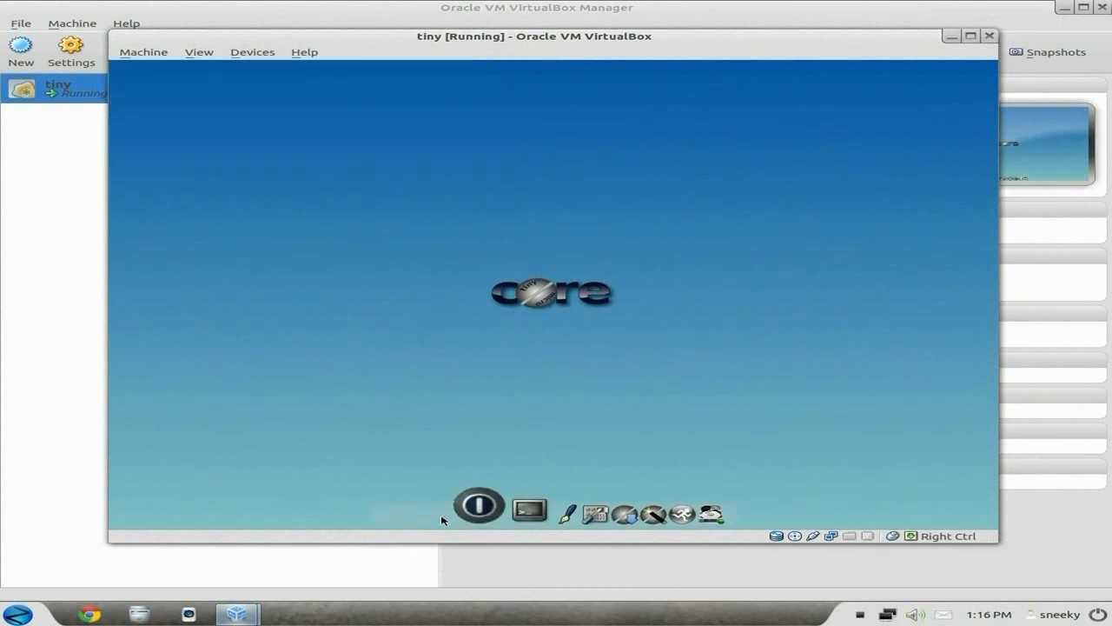
left_click(478, 506)
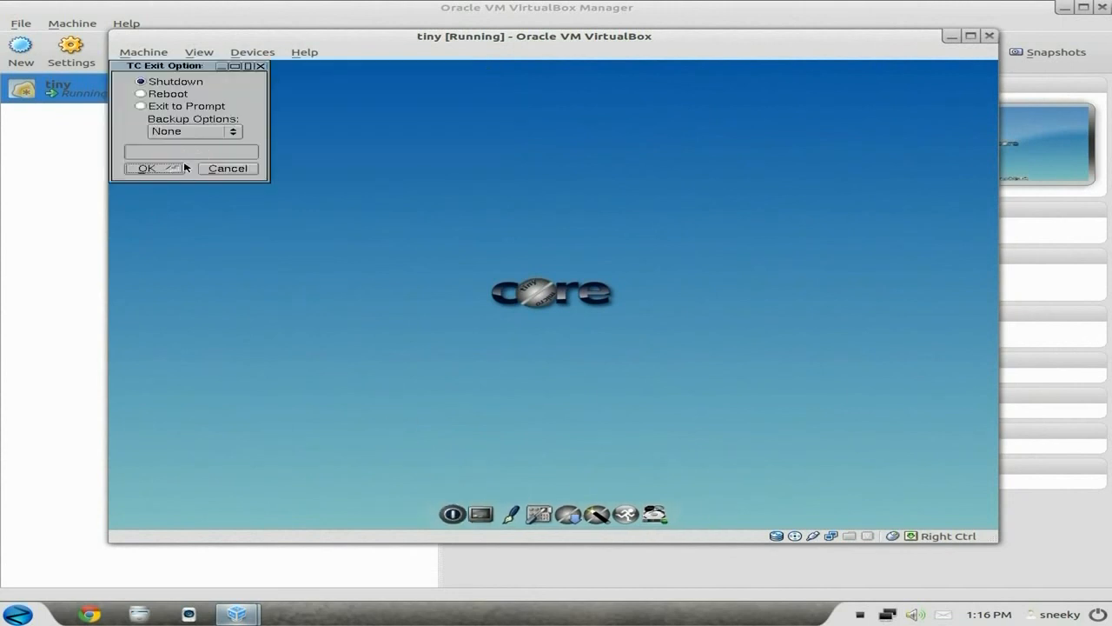
left_click(144, 167)
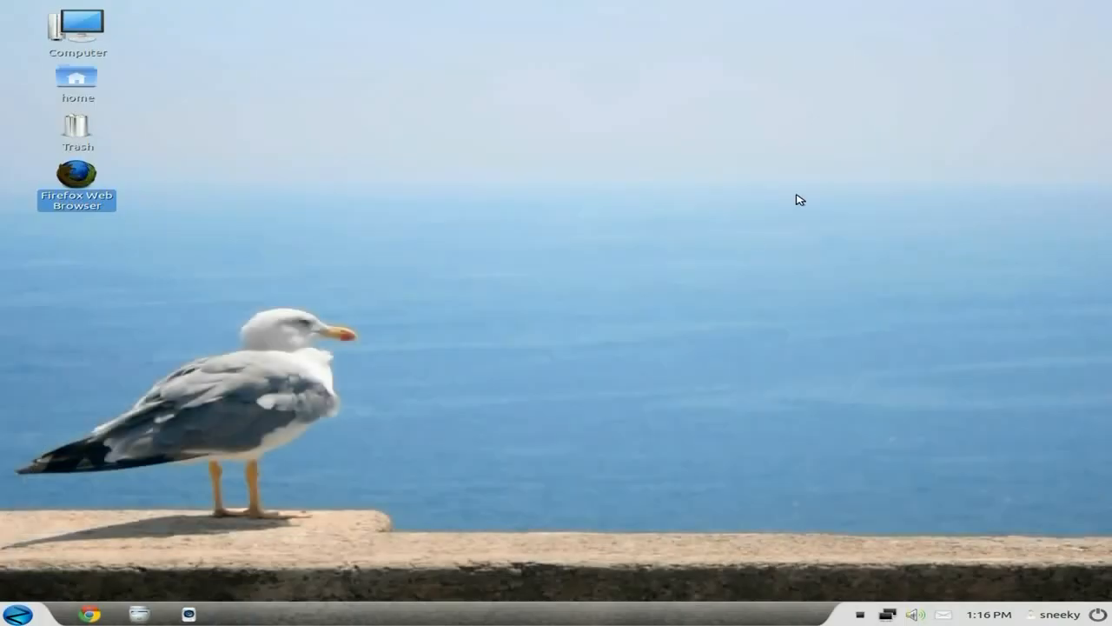
mouse_move(567, 311)
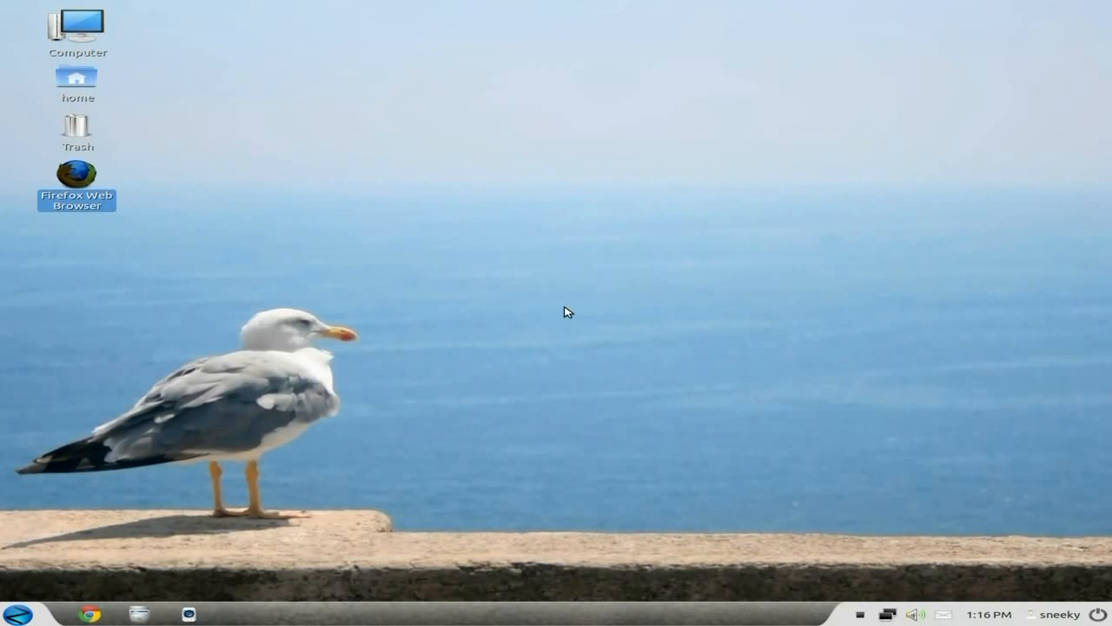